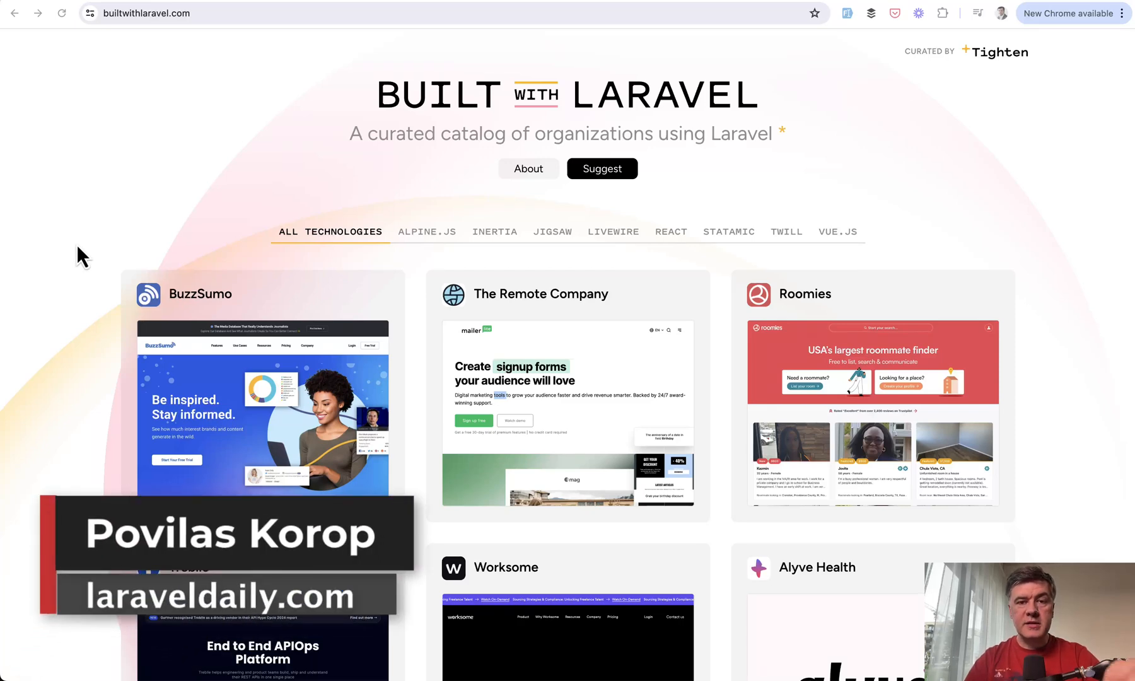
pyautogui.moveTo(432, 177)
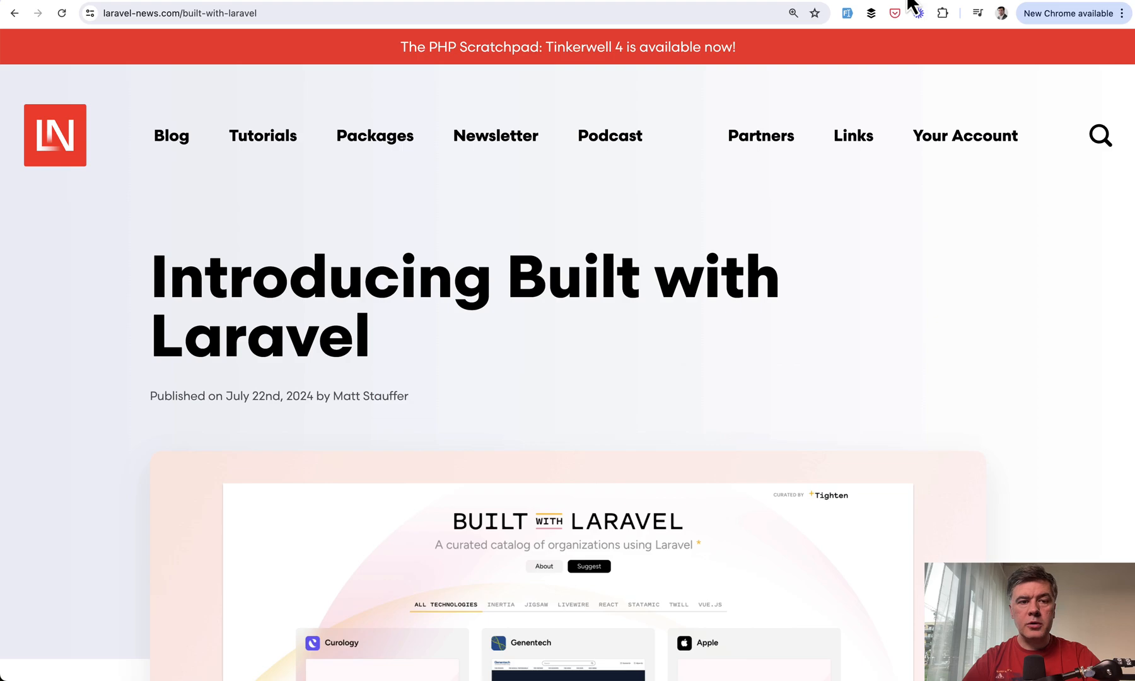
# Step: Scroll through the Built with Laravel announcement article on laravel-news.com
pyautogui.scroll(-3)
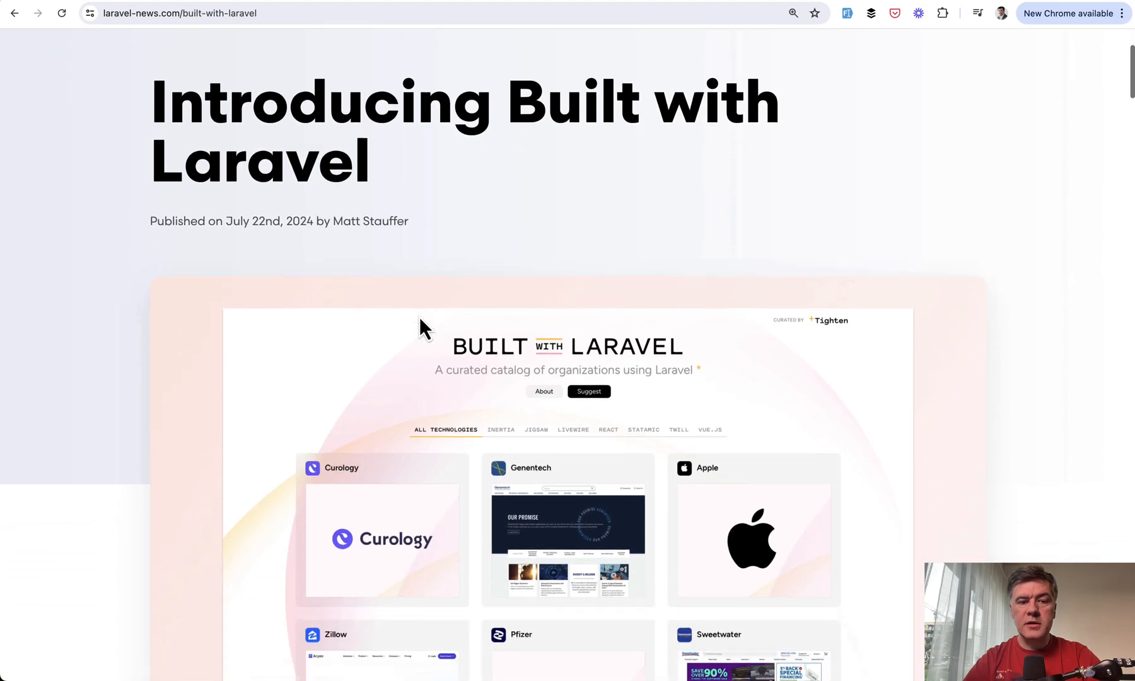
pyautogui.scroll(-3)
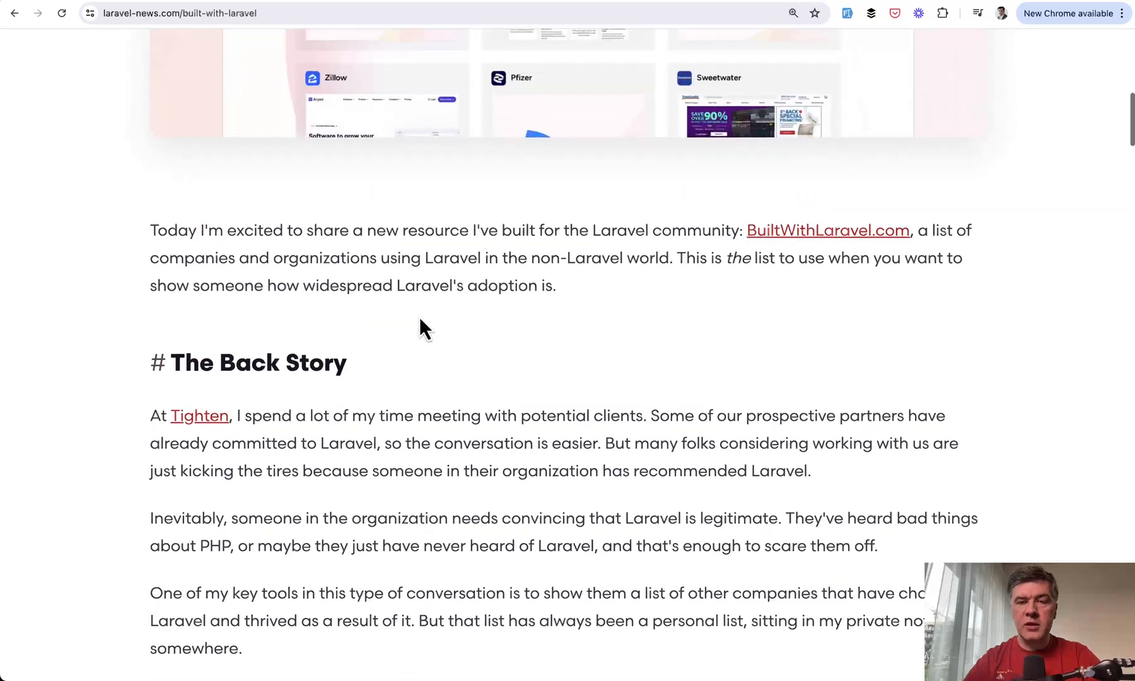
pyautogui.scroll(3)
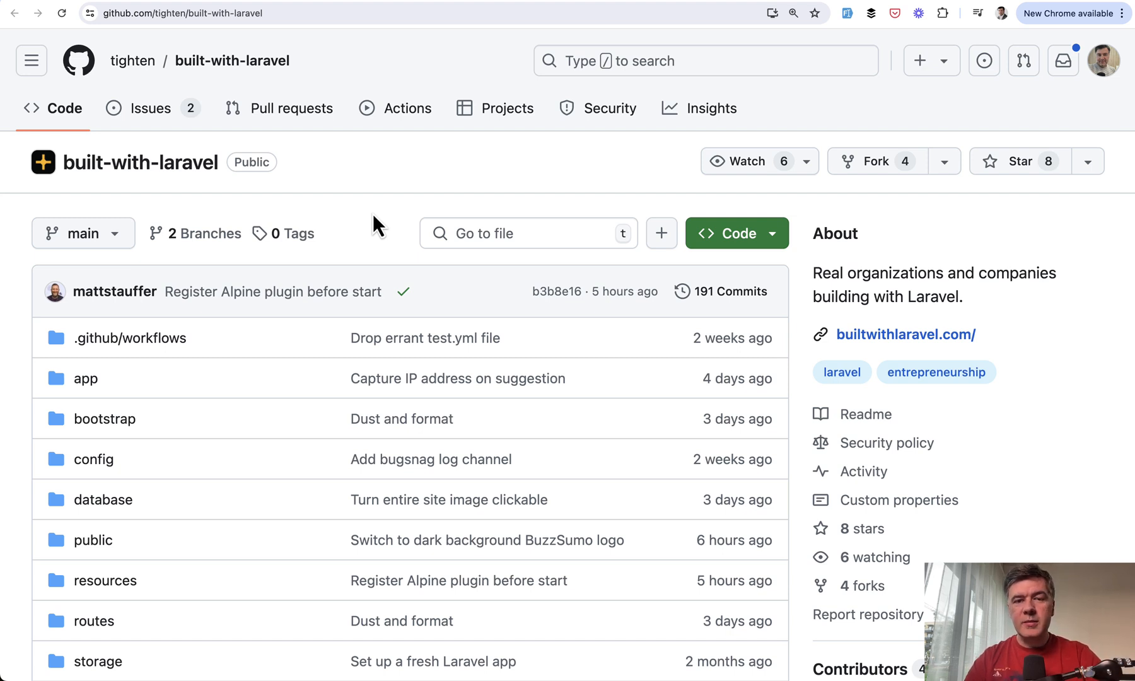
# Step: Open the live Built with Laravel site and filter the catalog to Inertia organizations
pyautogui.click(905, 334)
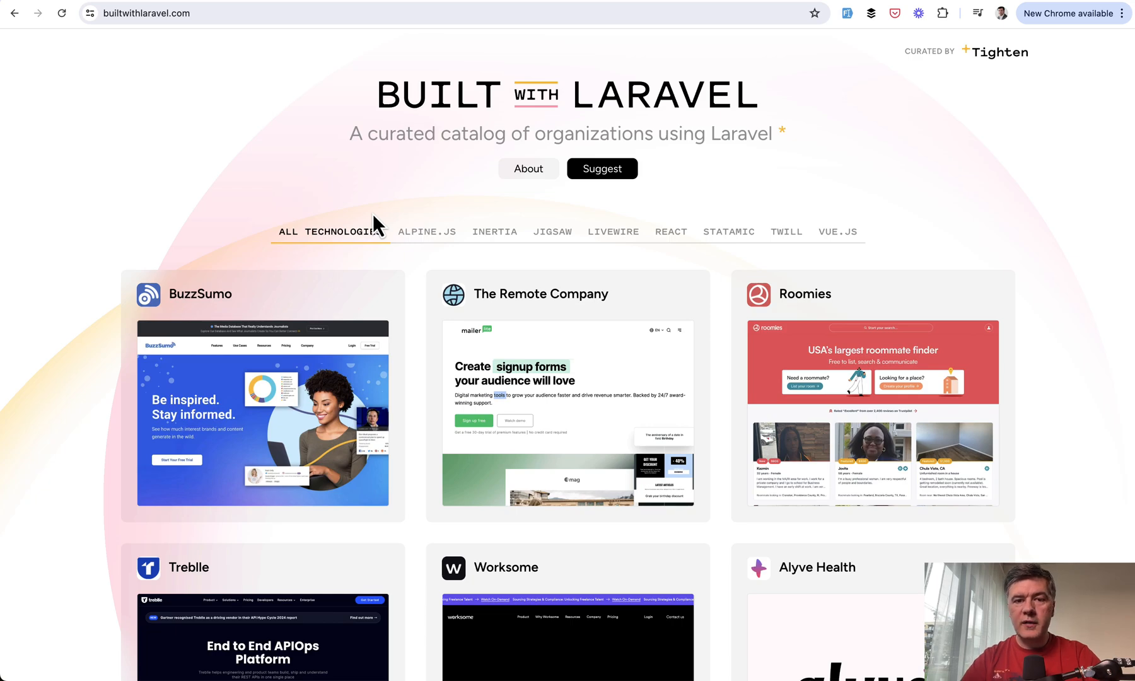
pyautogui.scroll(-3)
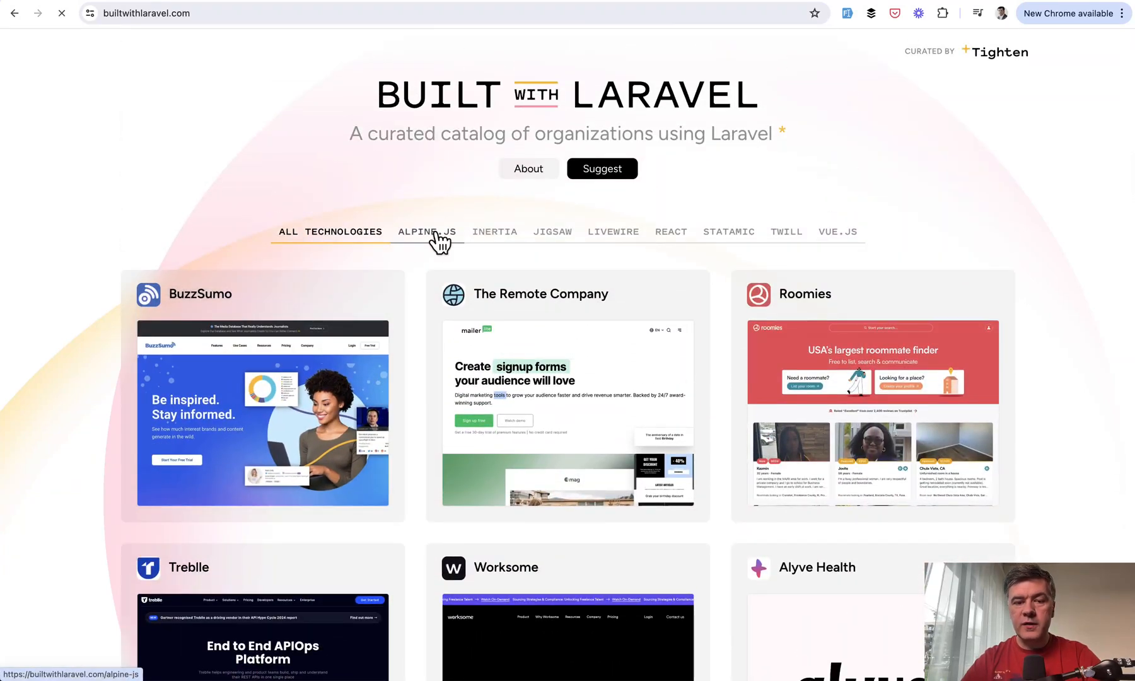
pyautogui.click(495, 231)
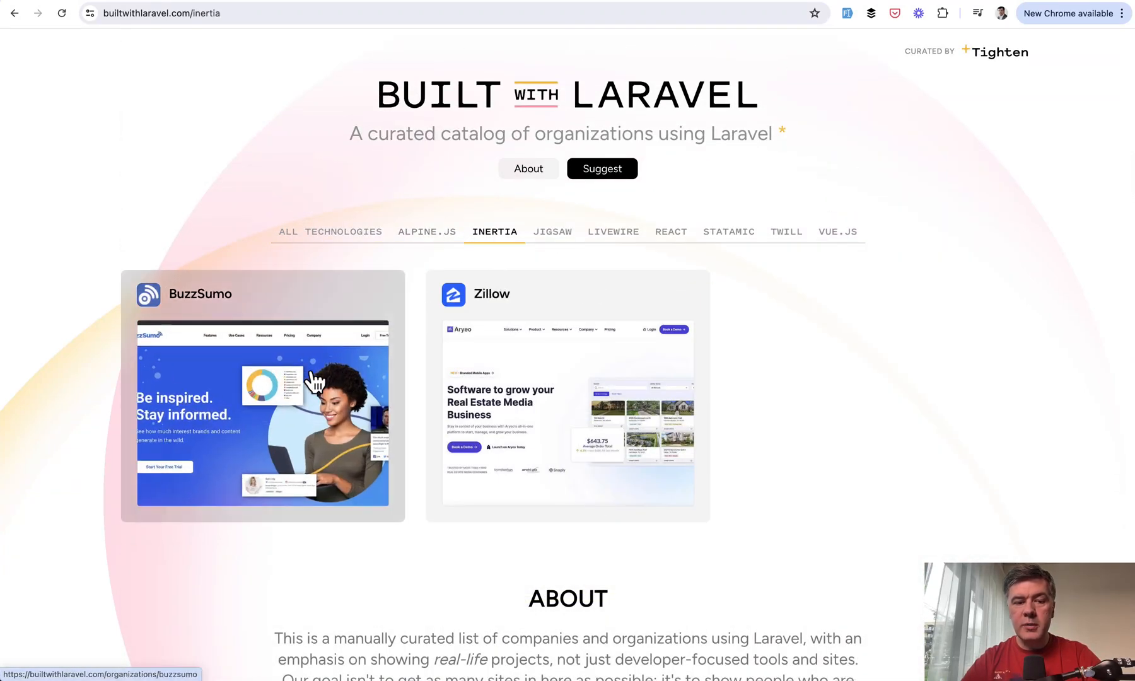
# Step: View BuzzSumo's organization page, then open and scroll the Suggest an organization form
pyautogui.click(262, 396)
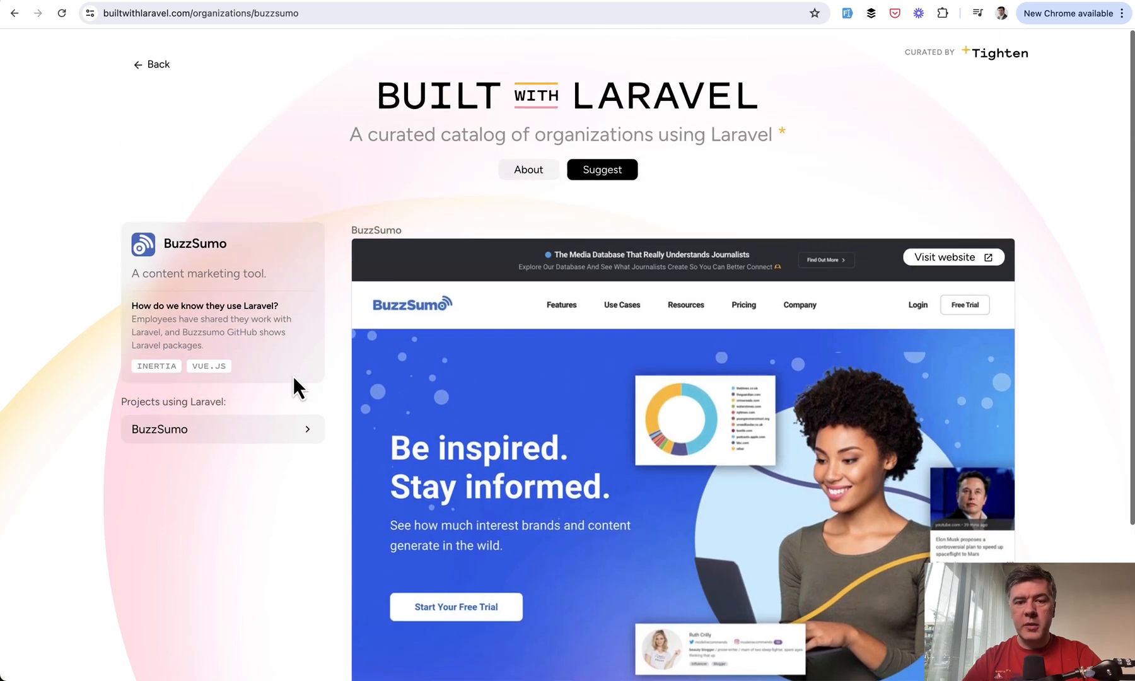
pyautogui.click(602, 170)
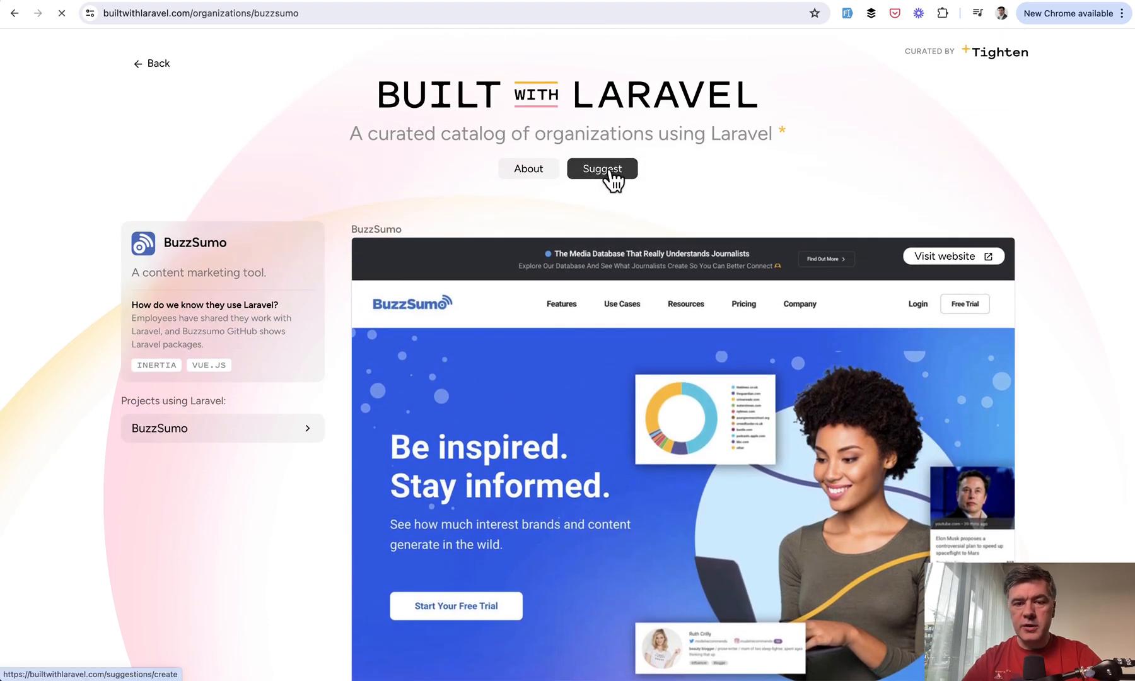
pyautogui.click(601, 169)
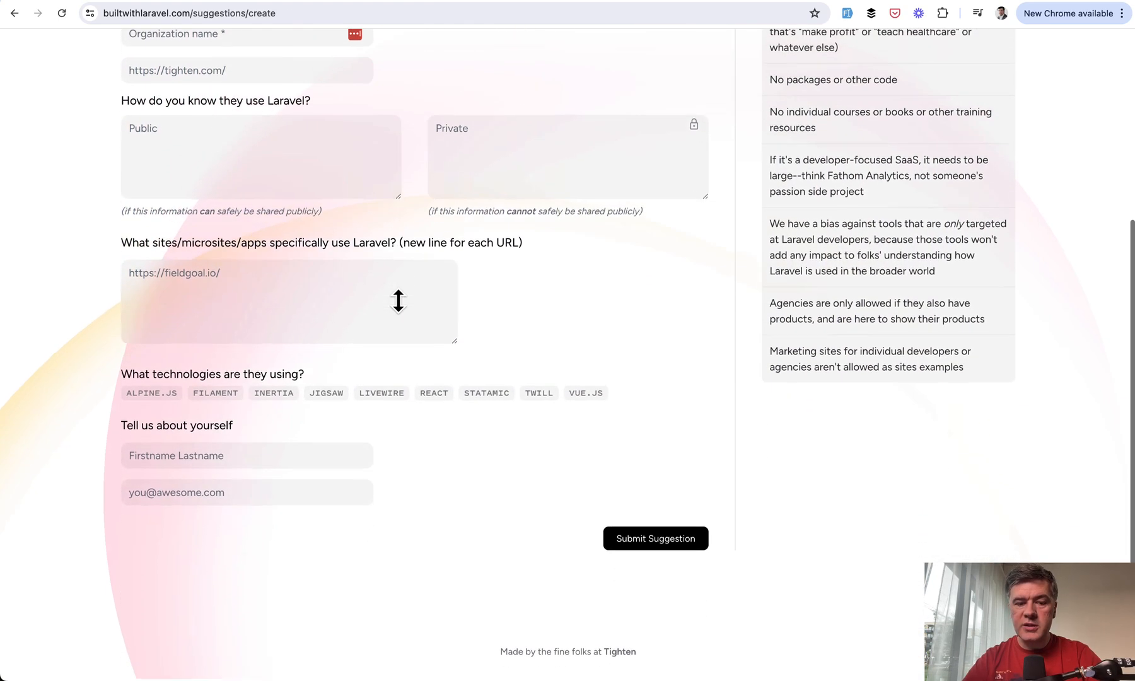
pyautogui.scroll(3)
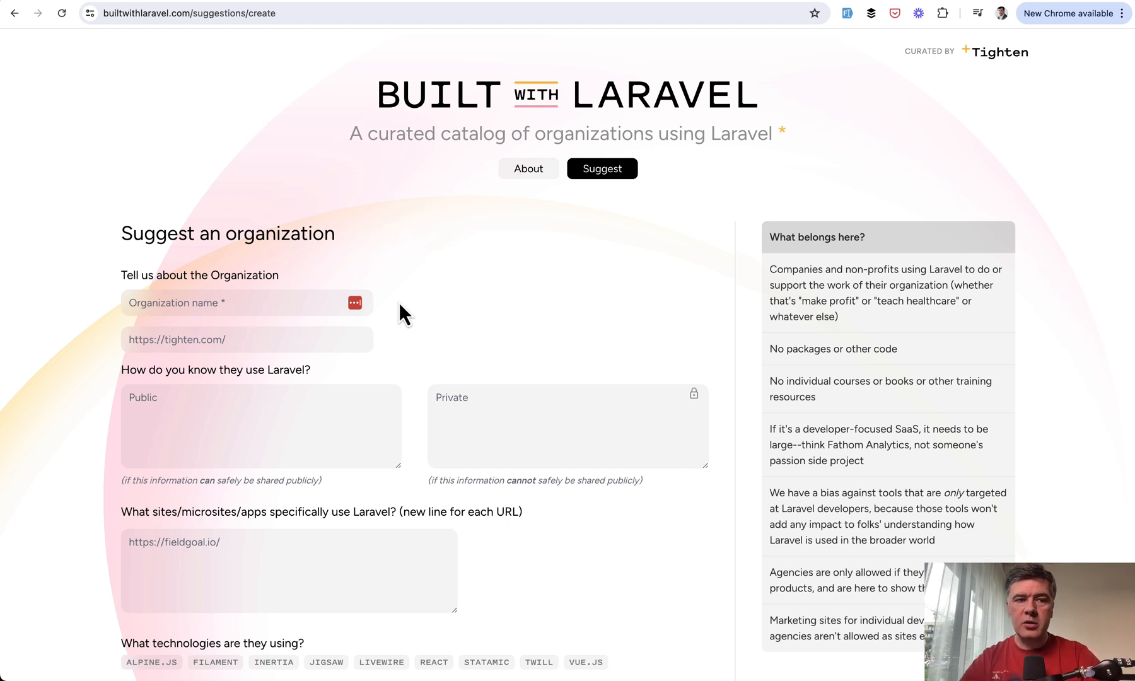
pyautogui.moveTo(858, 178)
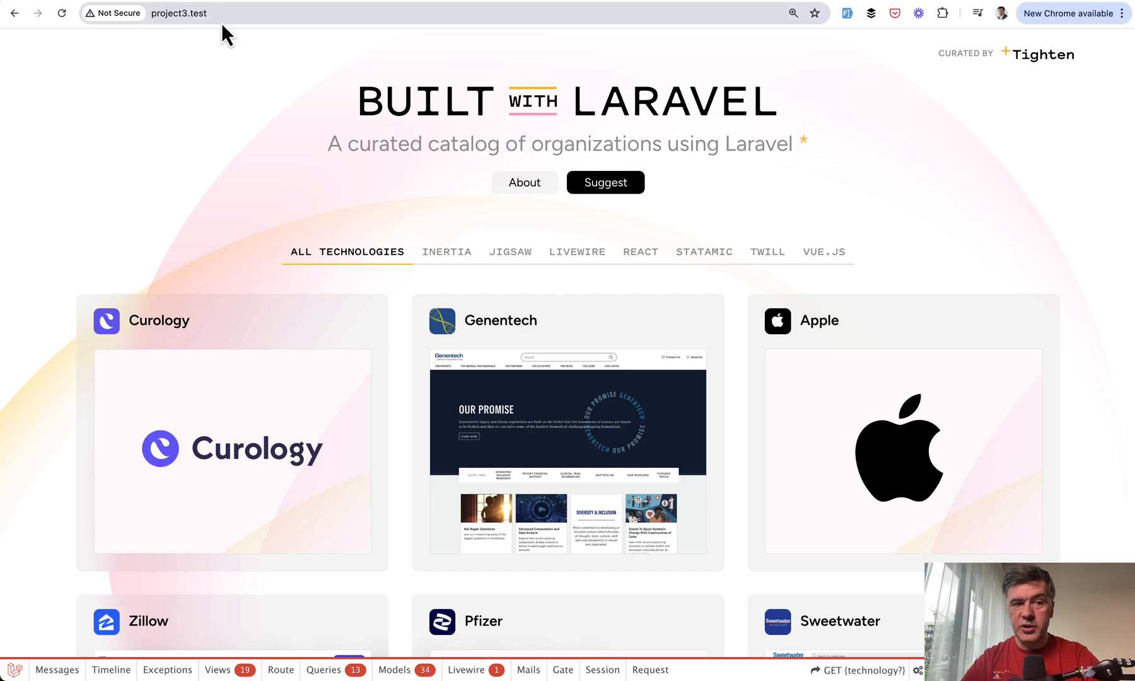
# Step: Scroll the built-with-laravel repository file list down to the README and back up
pyautogui.scroll(-3)
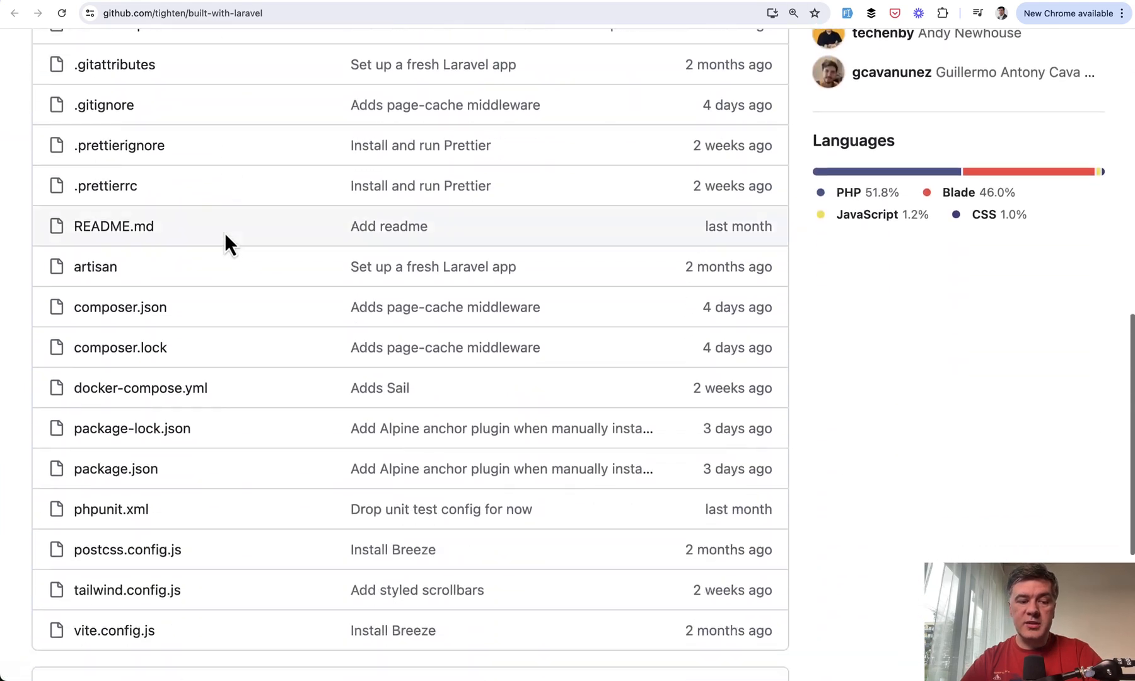
pyautogui.scroll(-3)
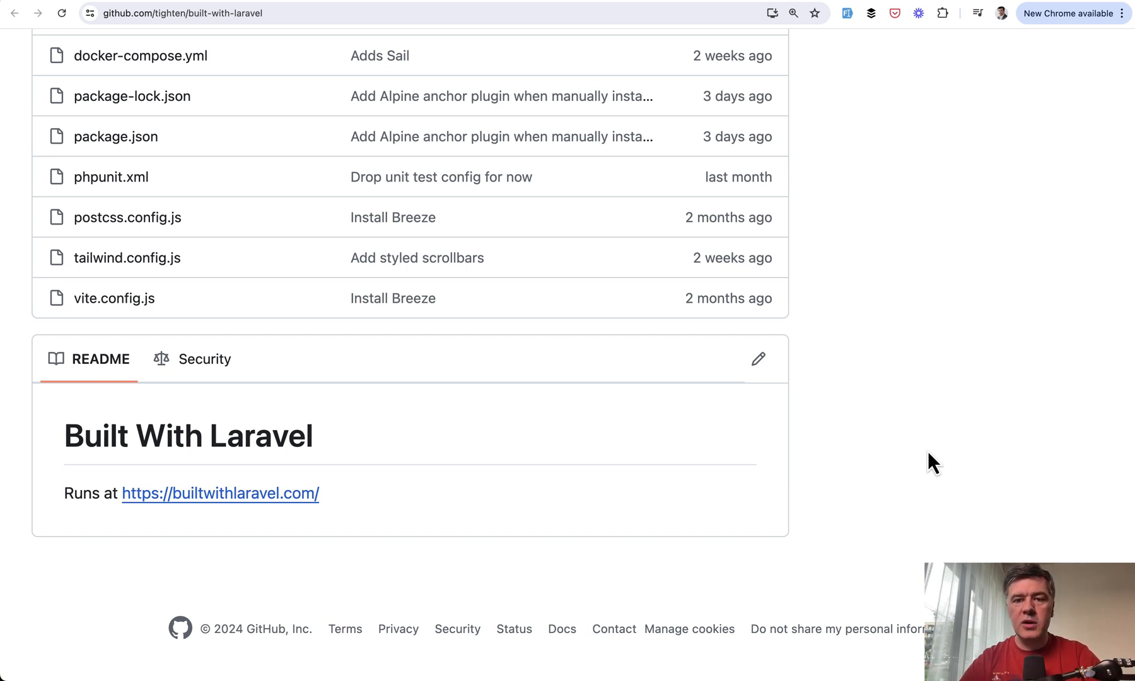
pyautogui.moveTo(402, 669)
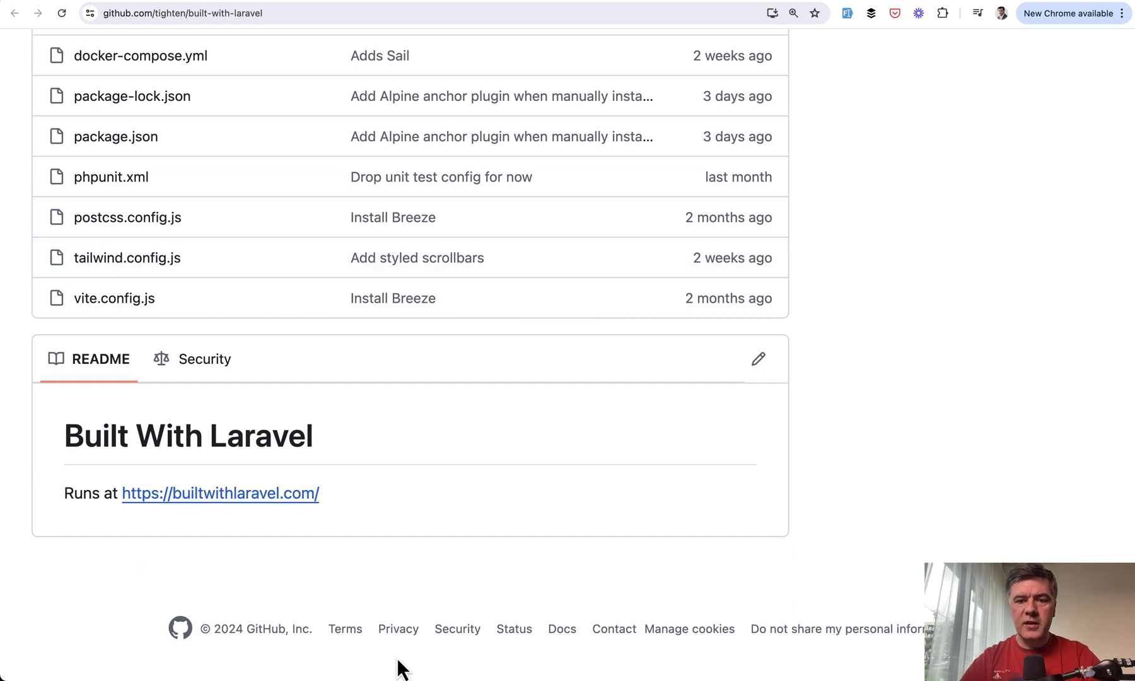
pyautogui.moveTo(987, 333)
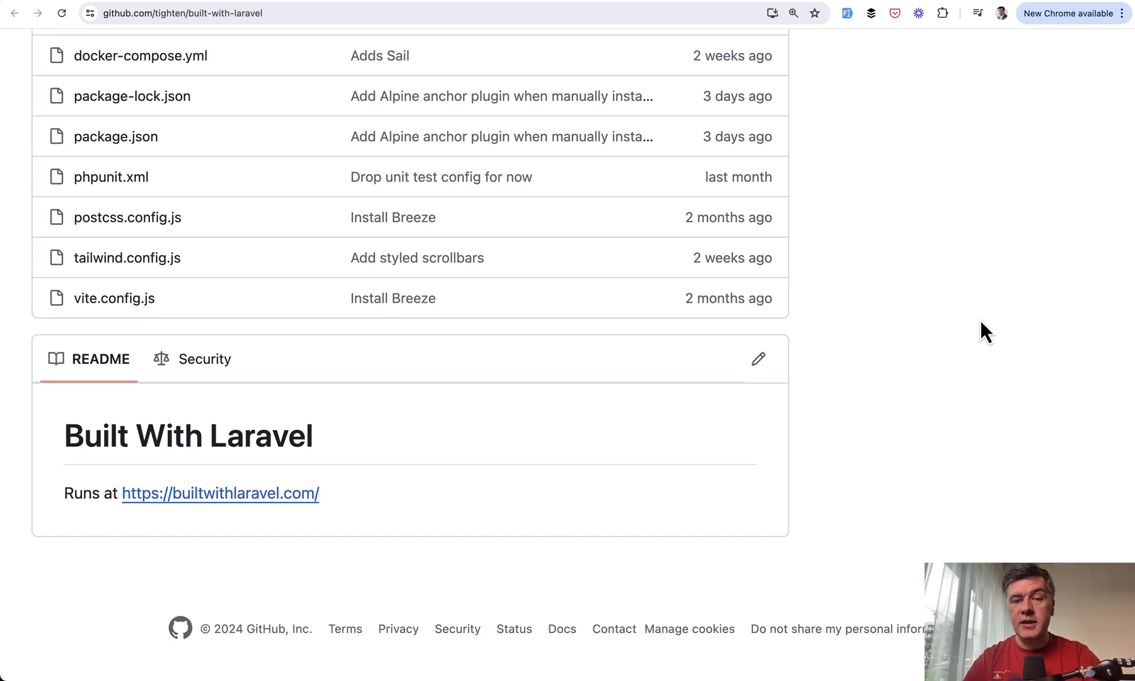
pyautogui.scroll(3)
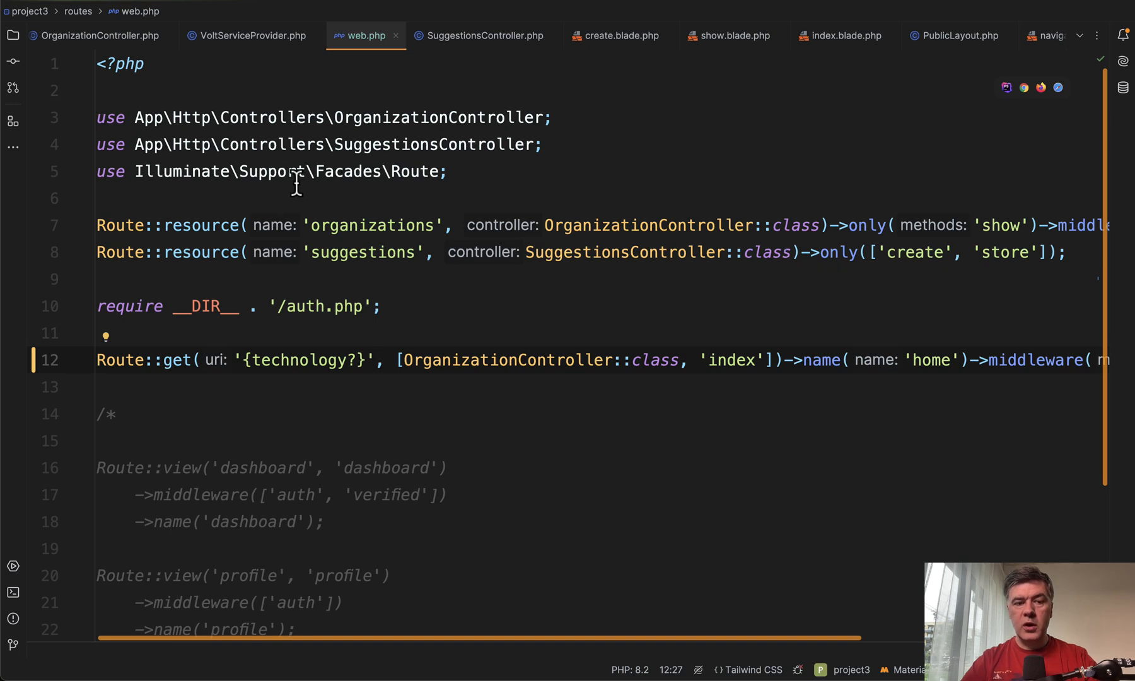
# Step: Break the organizations route chain before ->middleware, and rewrite Route::resource as Route::get with '/{organiz'
pyautogui.click(828, 225)
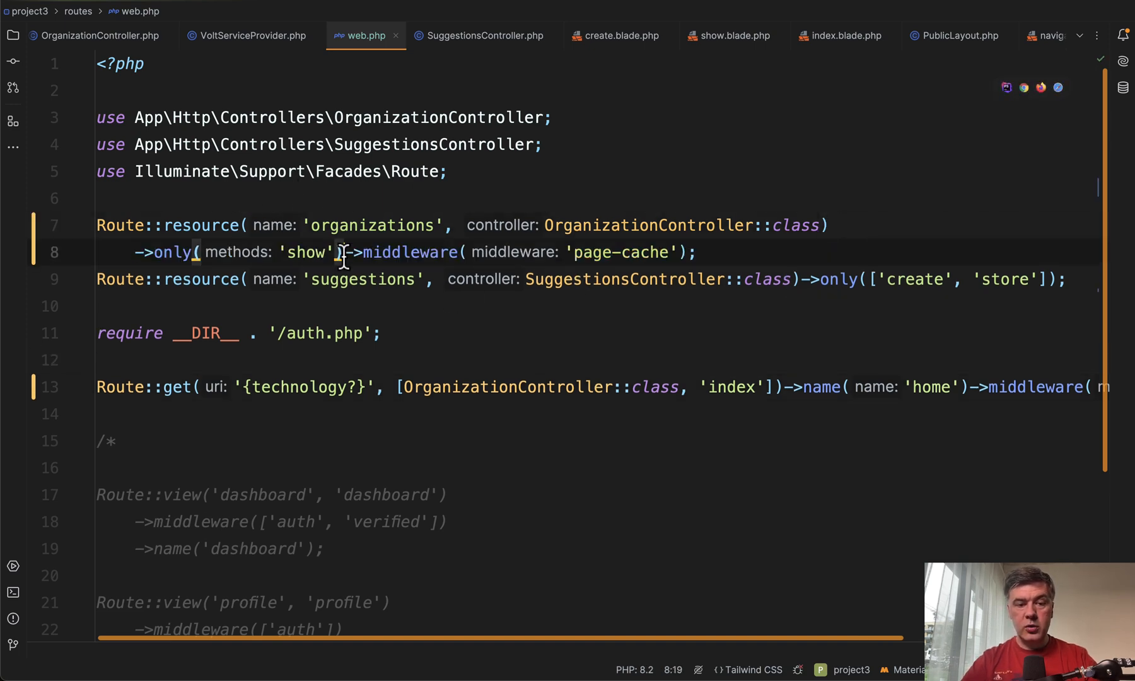
pyautogui.press('Enter')
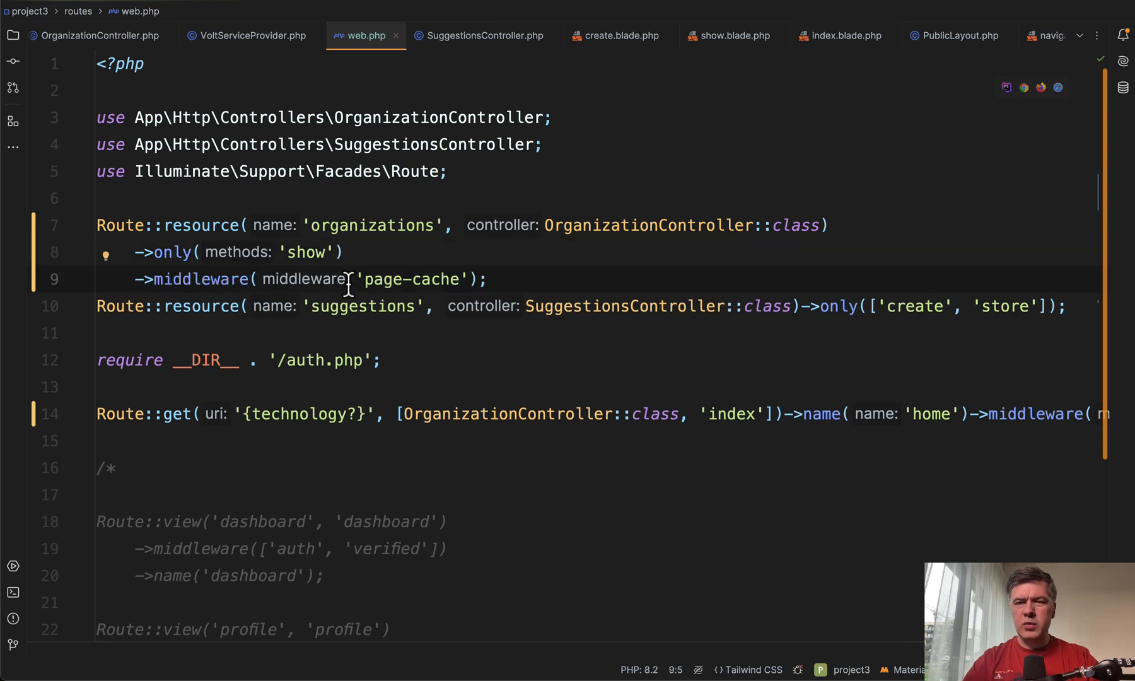
pyautogui.click(135, 279)
pyautogui.write('get')
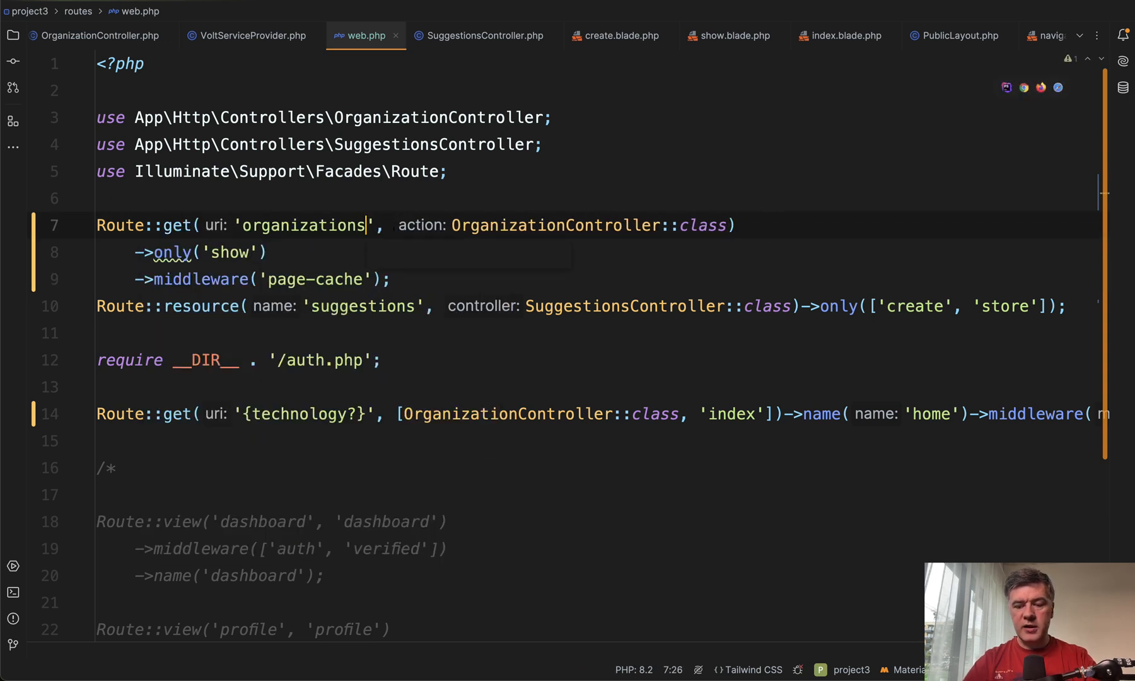
pyautogui.write('/{organiz')
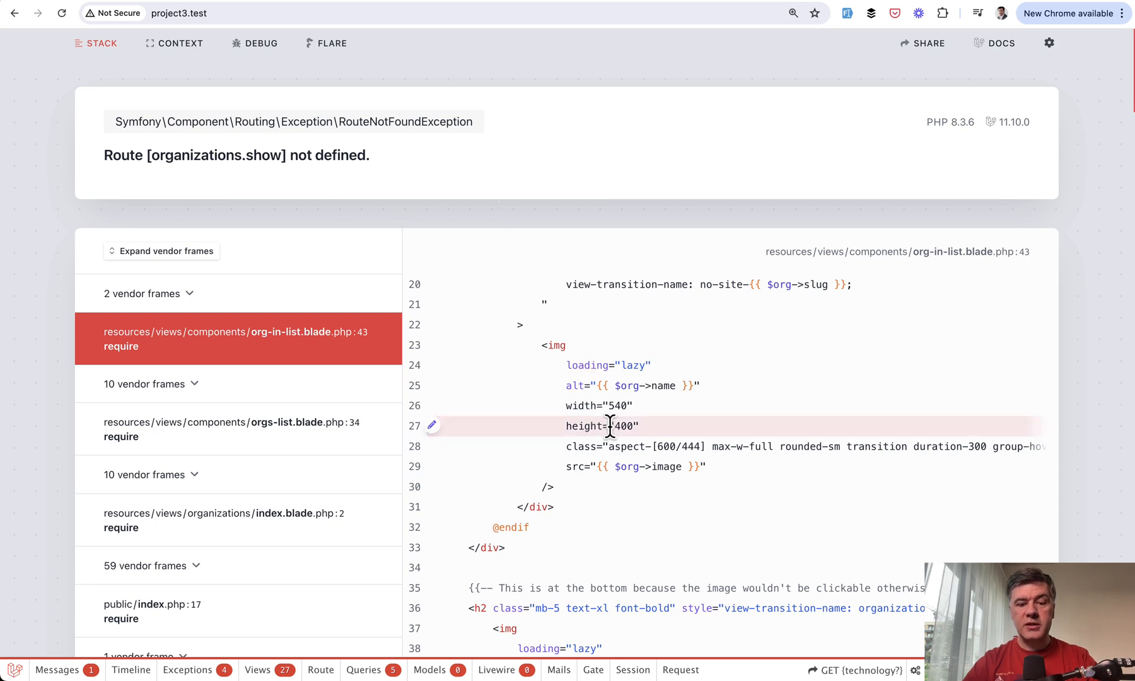
# Step: Scroll the Ignition 'Route [organizations.show] not defined' error page to line 43
pyautogui.scroll(-3)
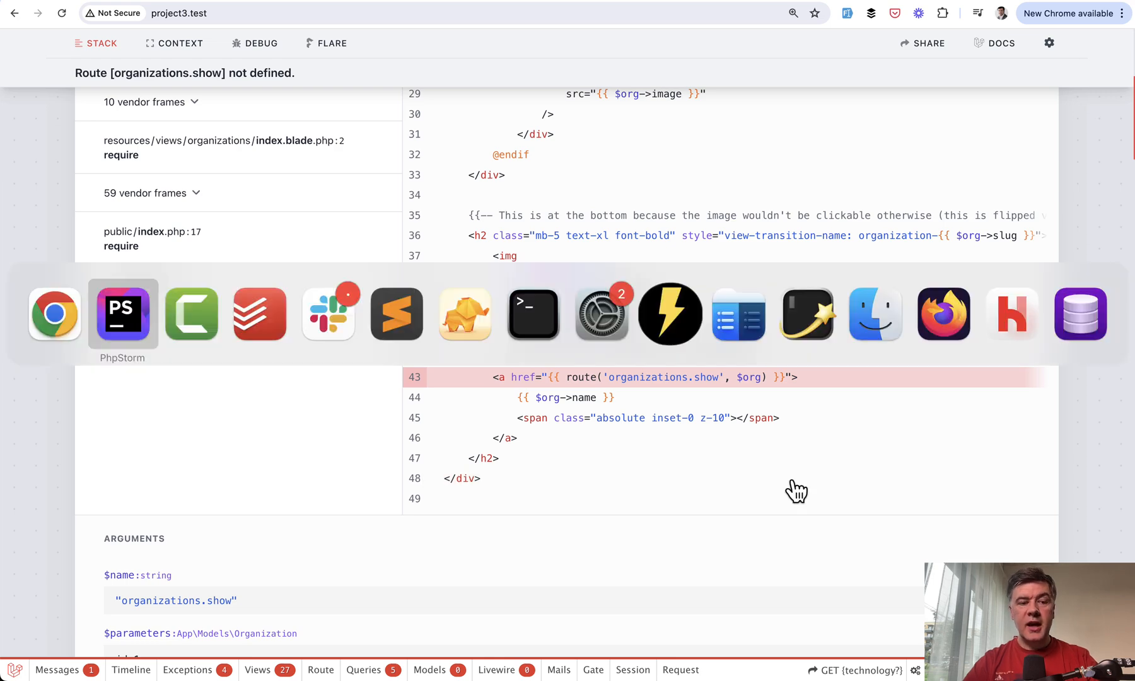
pyautogui.click(122, 314)
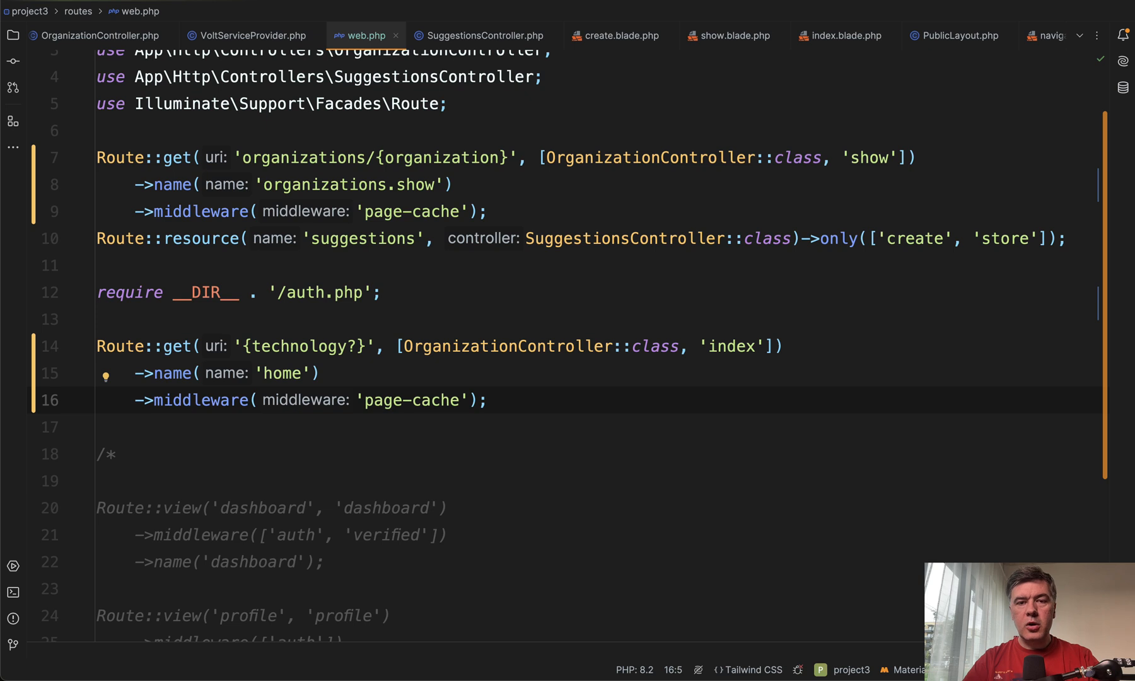
pyautogui.moveTo(282, 350)
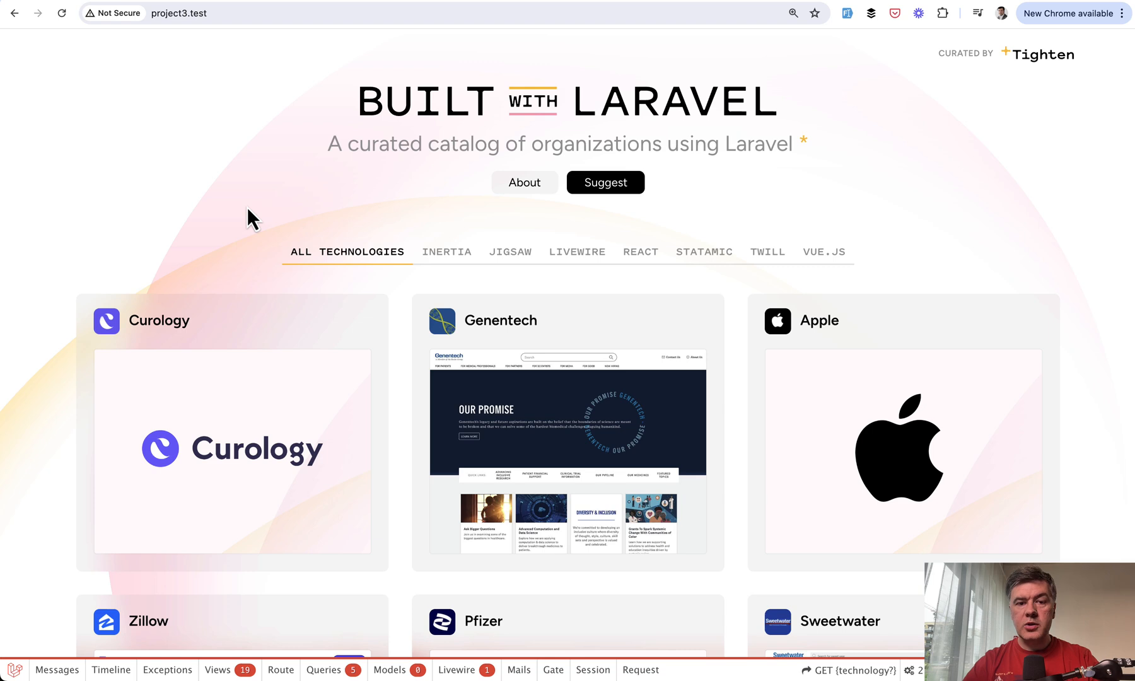
# Step: Filter project3.test by Inertia, then by Vue.js, leaving only Zillow
pyautogui.click(446, 251)
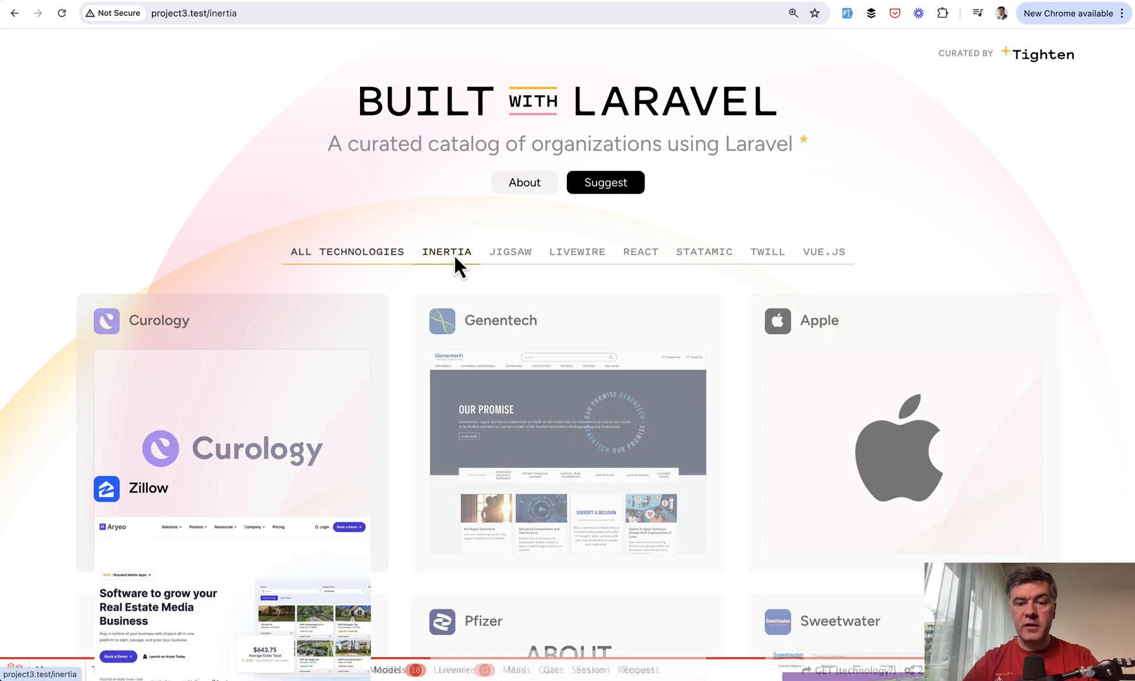
pyautogui.click(823, 252)
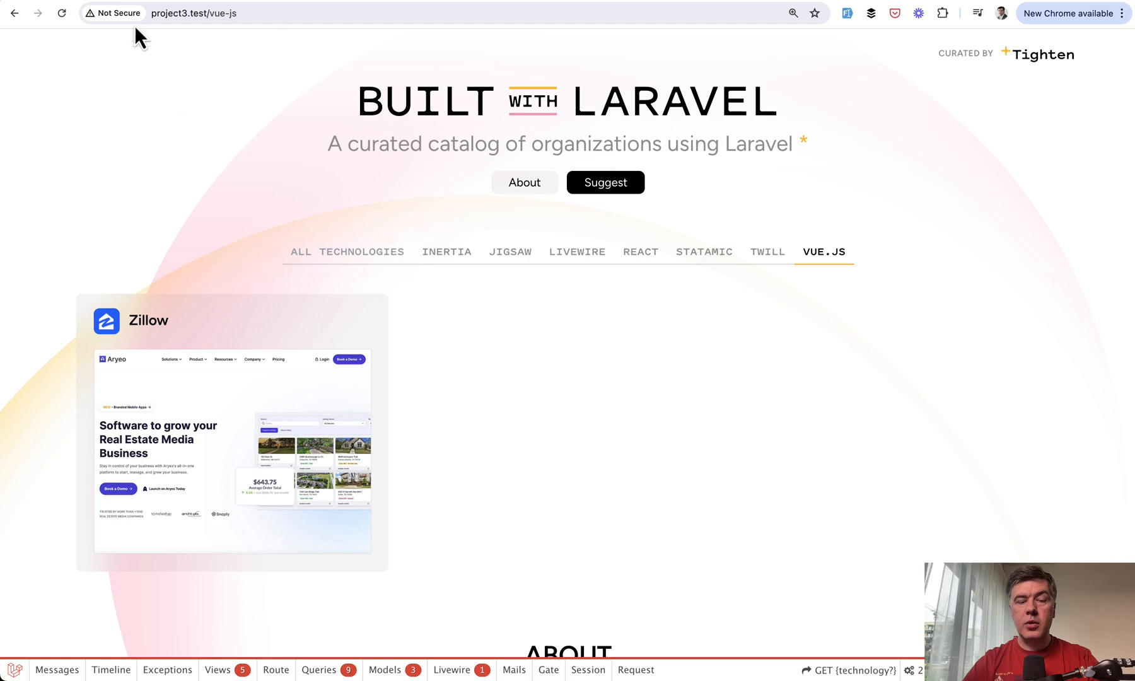
pyautogui.moveTo(372, 190)
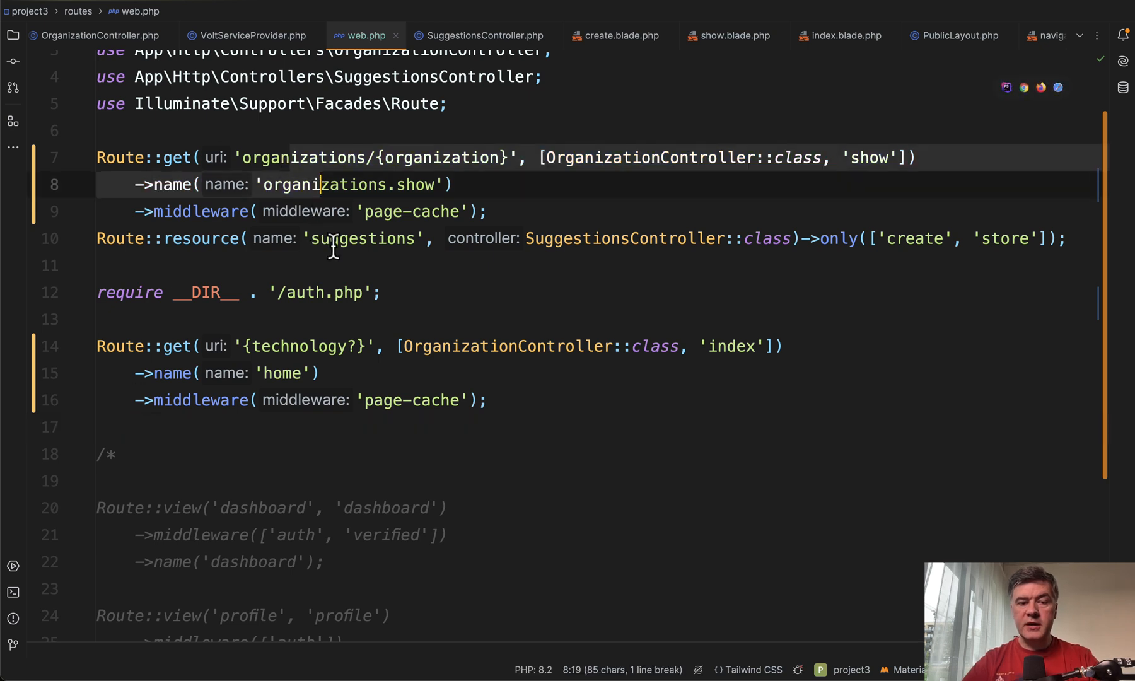
pyautogui.doubleClick(364, 238)
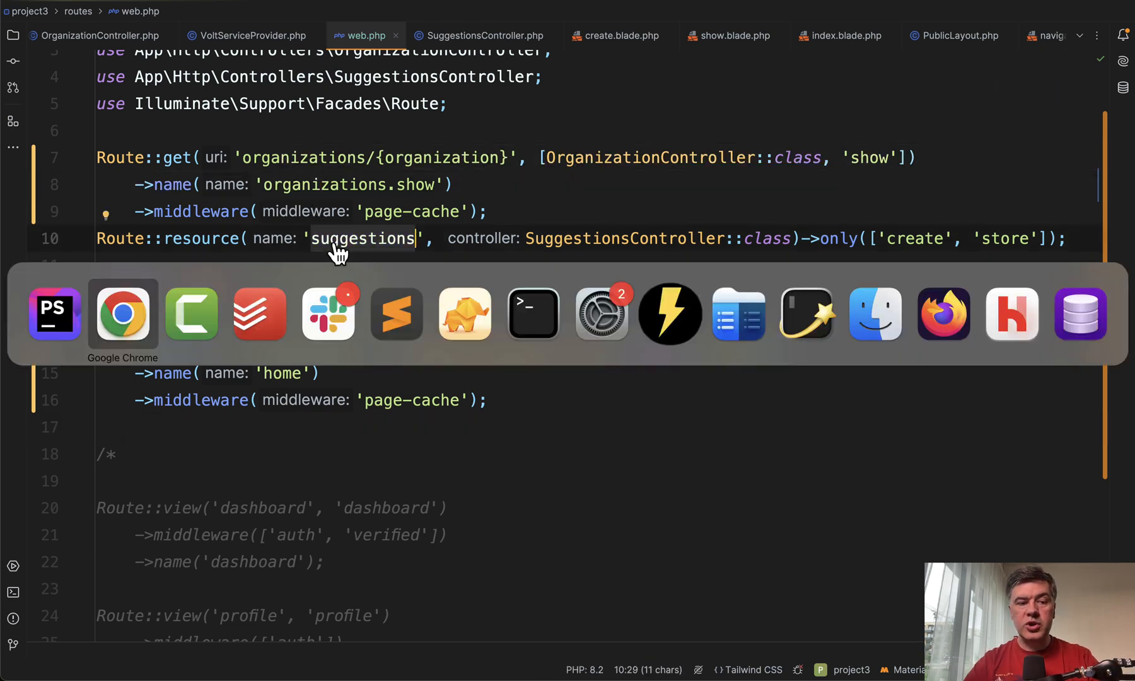
pyautogui.click(121, 313)
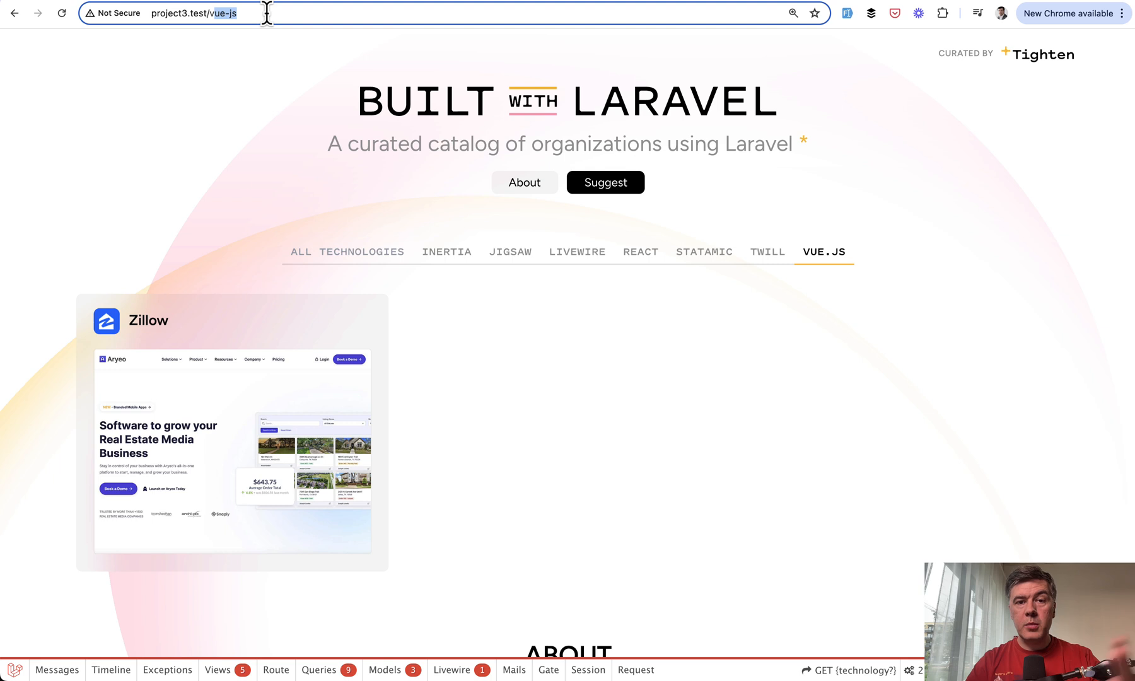
pyautogui.write('project3.test/d')
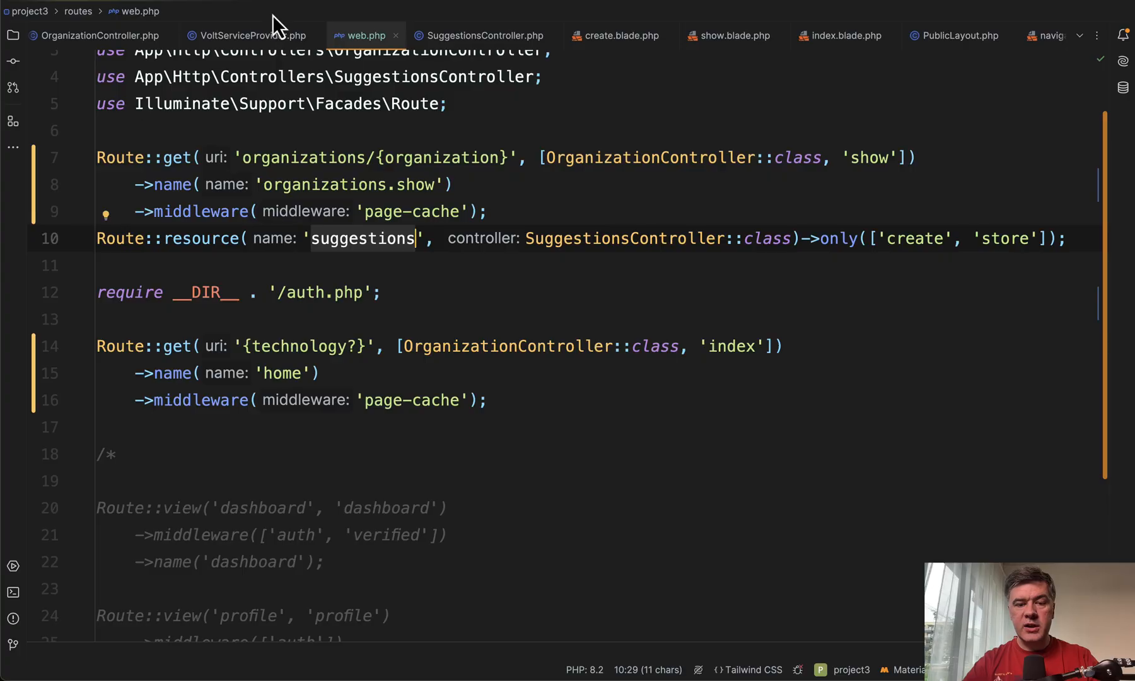
pyautogui.click(507, 347)
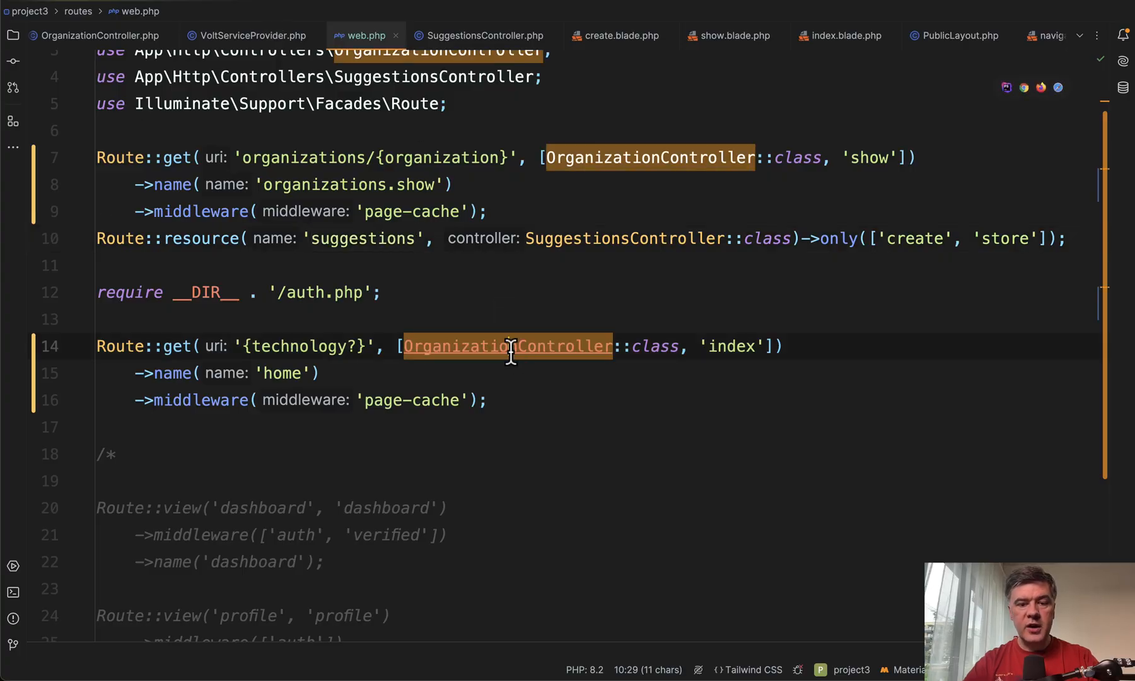
# Step: Jump from web.php to OrganizationController's definition and scroll through the class
pyautogui.click(507, 346)
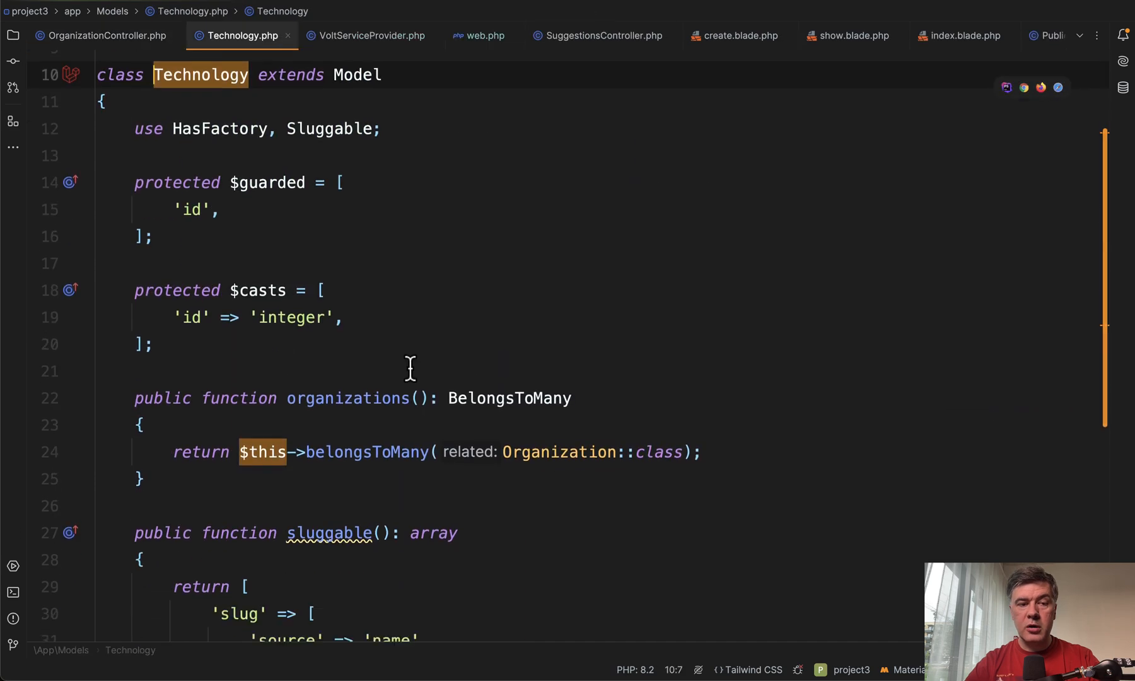
pyautogui.scroll(-3)
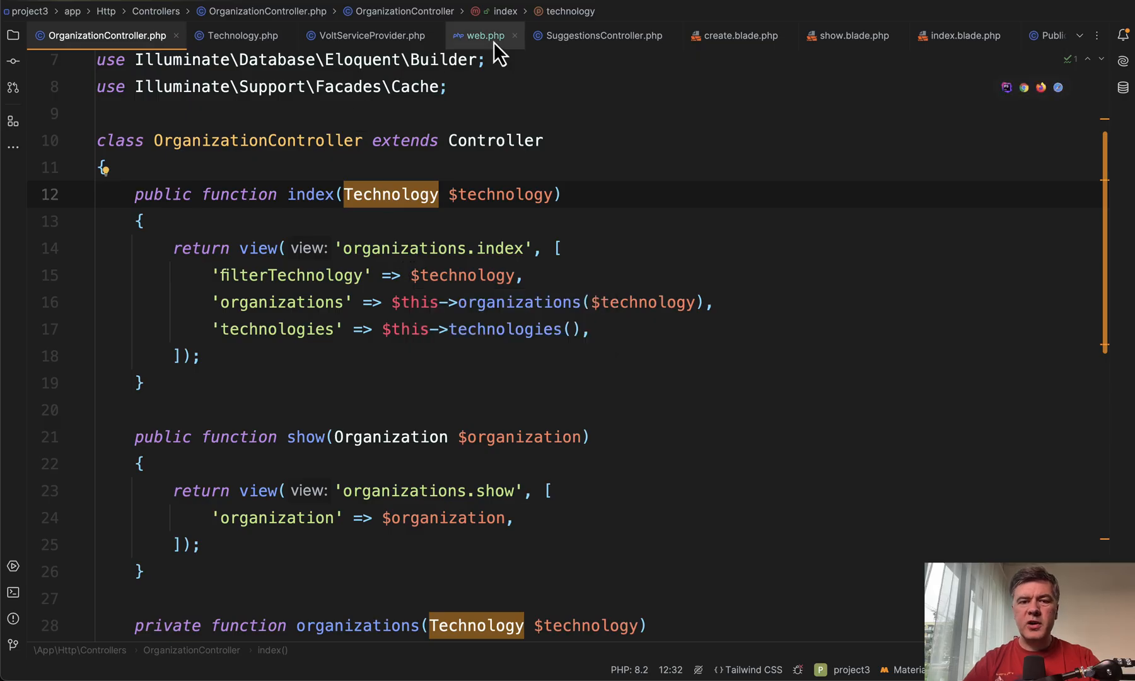
pyautogui.click(483, 36)
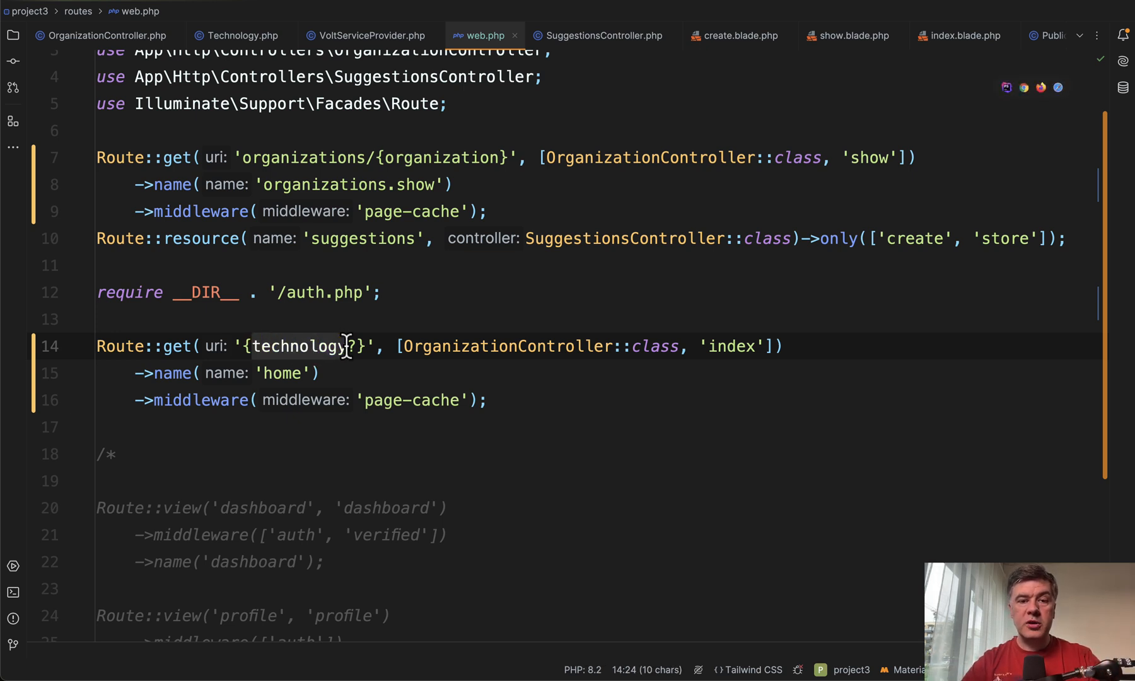
pyautogui.click(102, 35)
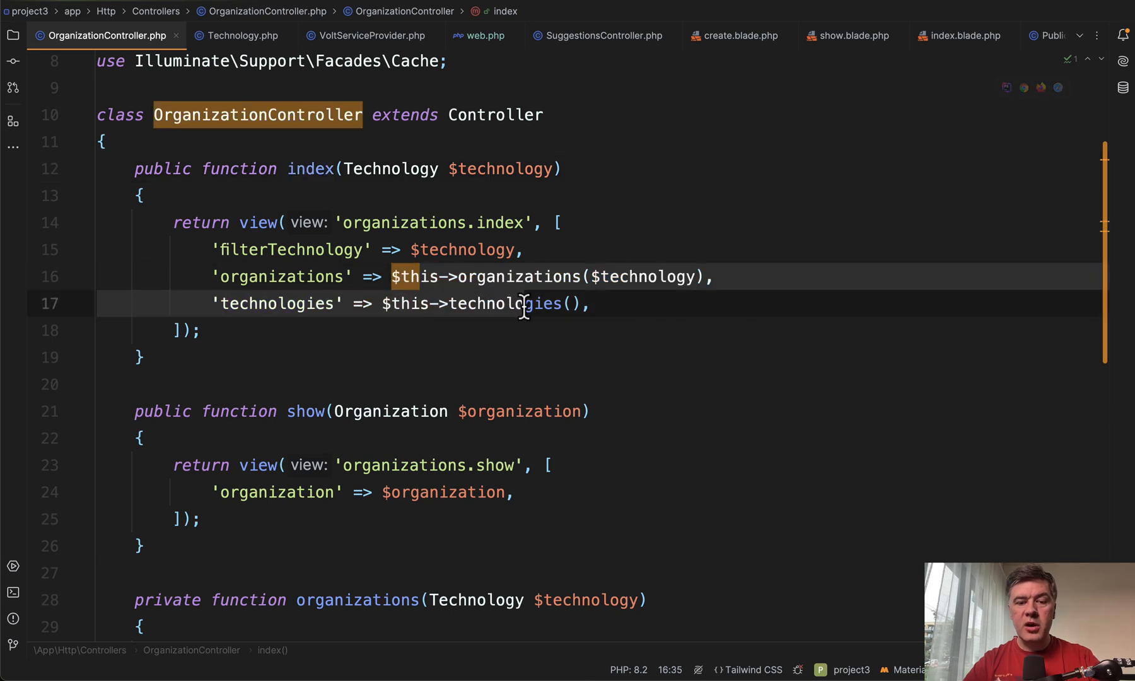
# Step: Scroll OrganizationController and select 'organizations' in the active-organizations cache key
pyautogui.scroll(-3)
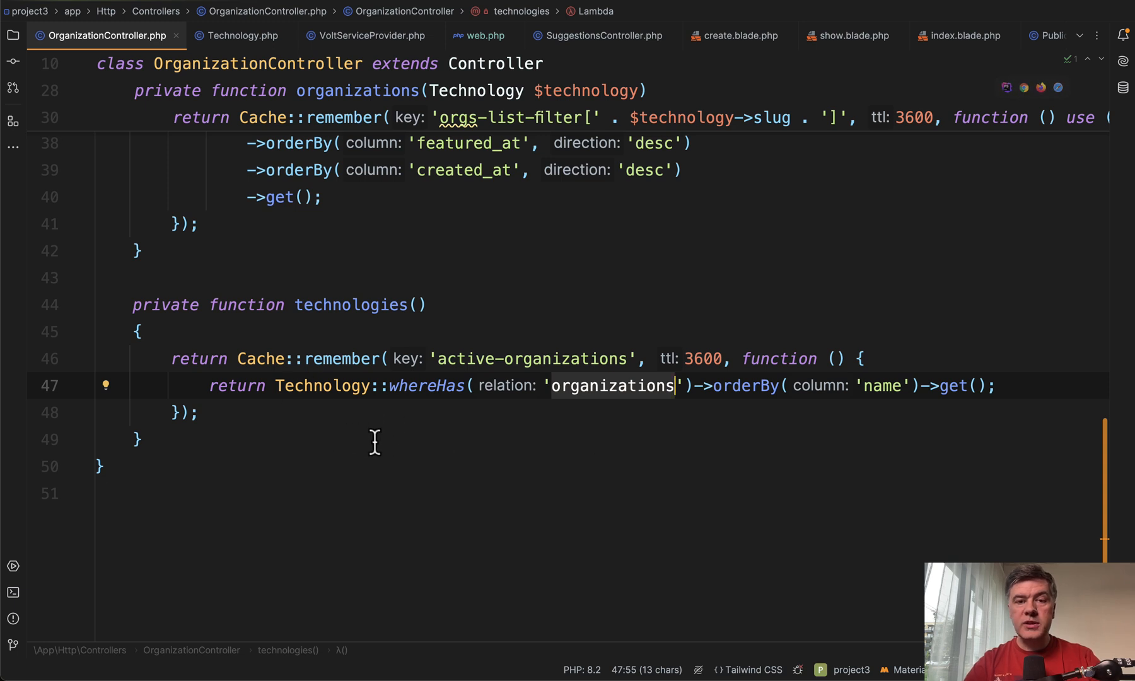
pyautogui.moveTo(564, 441)
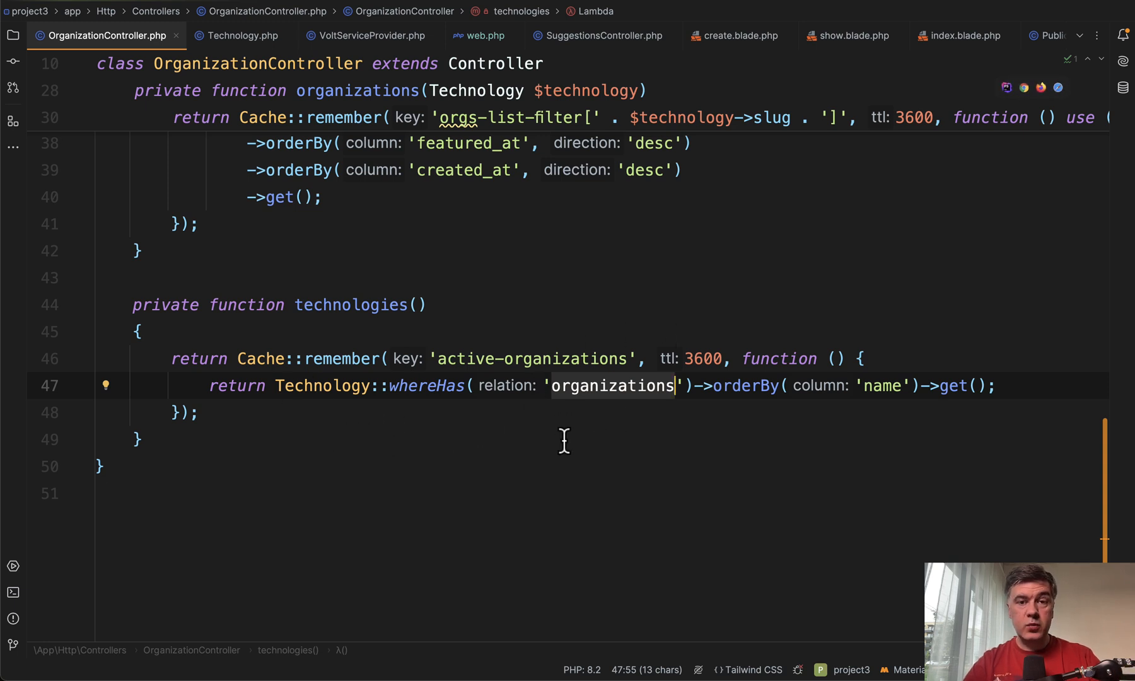
pyautogui.moveTo(564, 449)
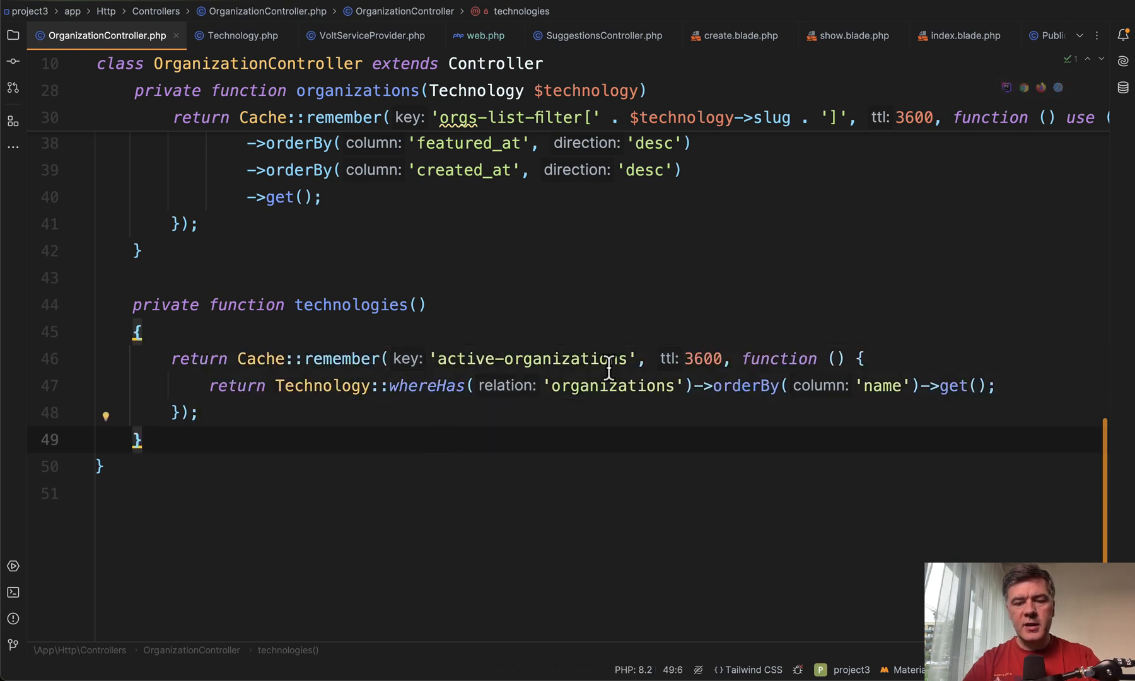
pyautogui.doubleClick(558, 358)
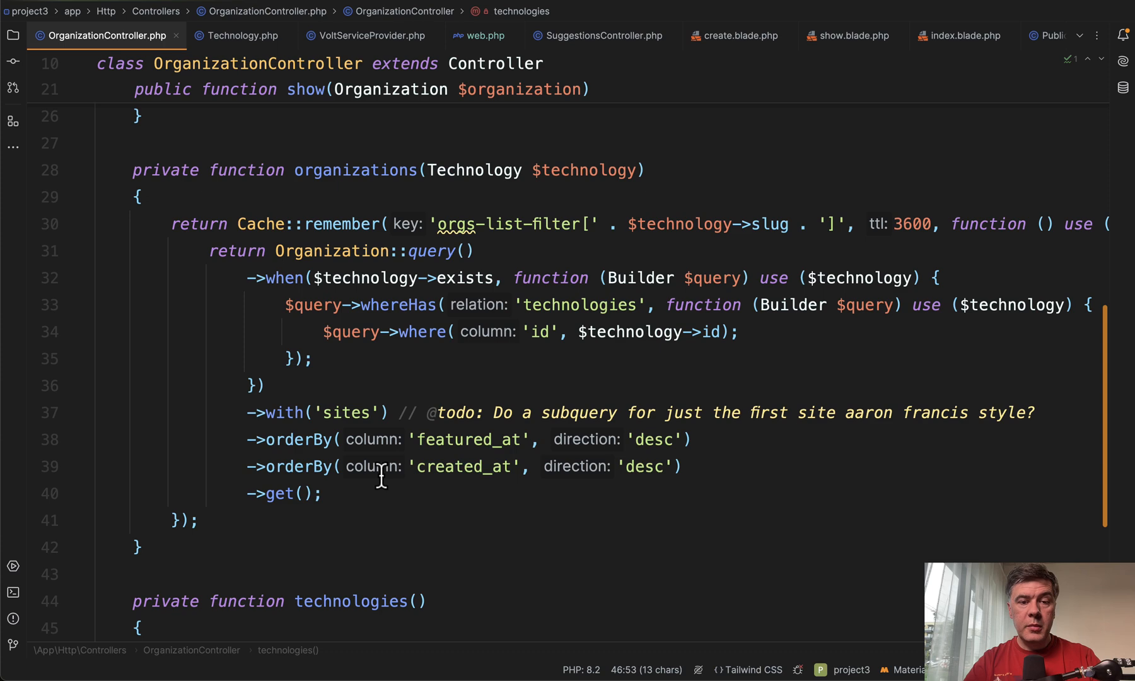
# Step: Review the organizations() query and highlight its created_at sort column
pyautogui.scroll(-3)
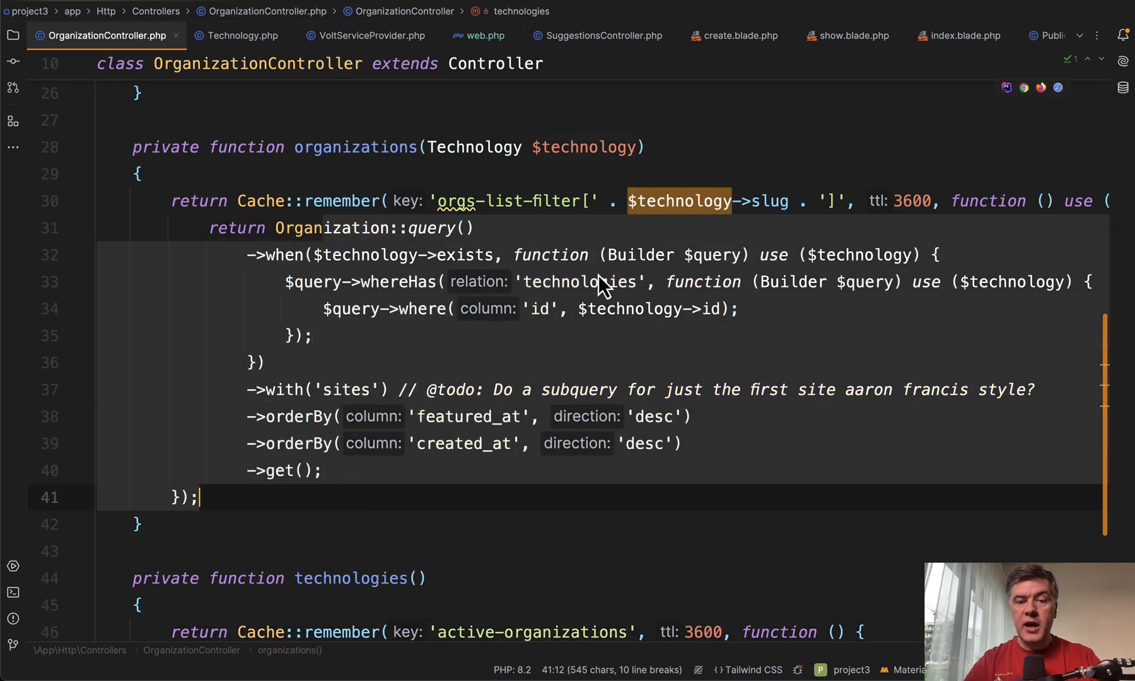
pyautogui.hscroll(-3)
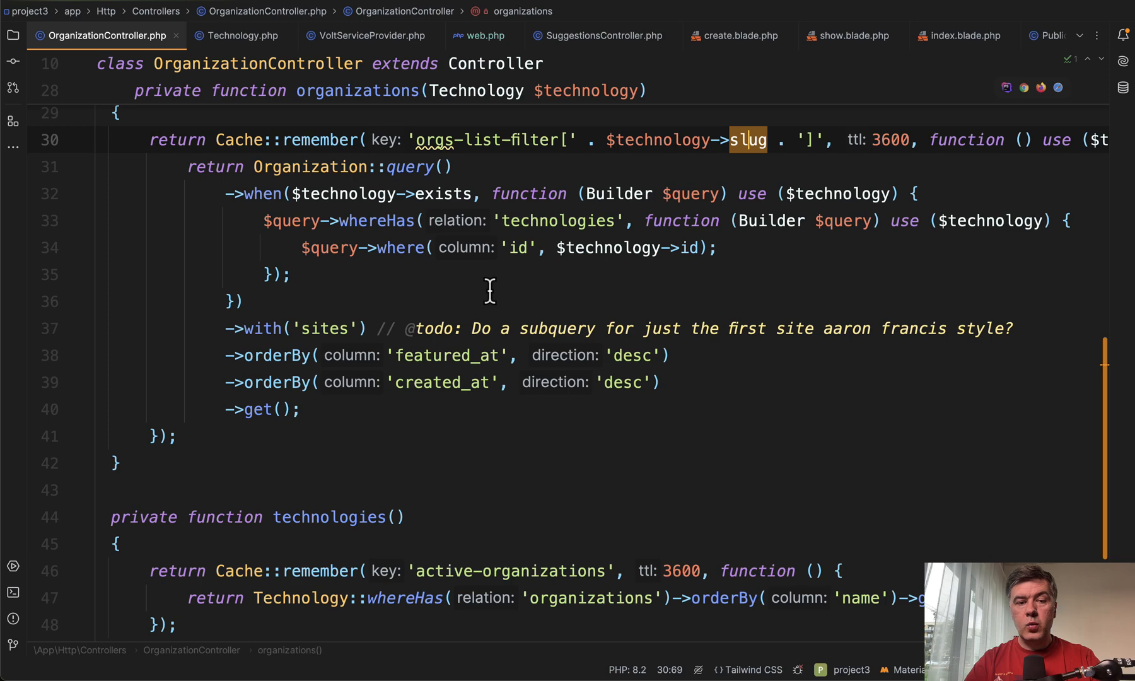
pyautogui.moveTo(324, 329)
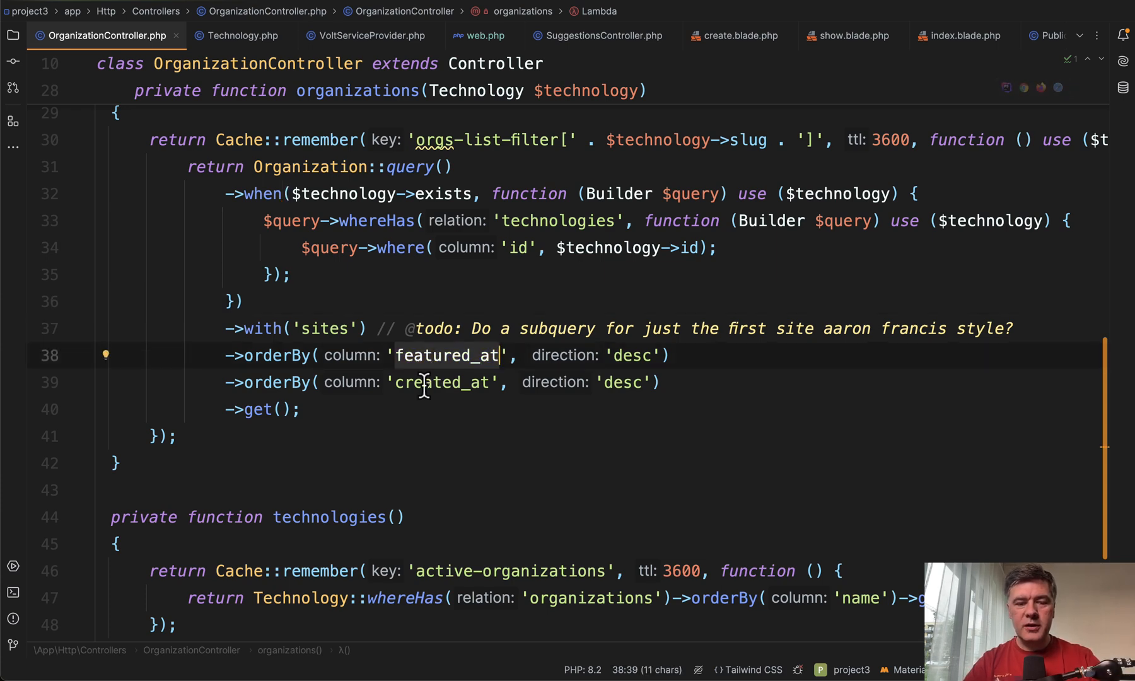
pyautogui.doubleClick(442, 382)
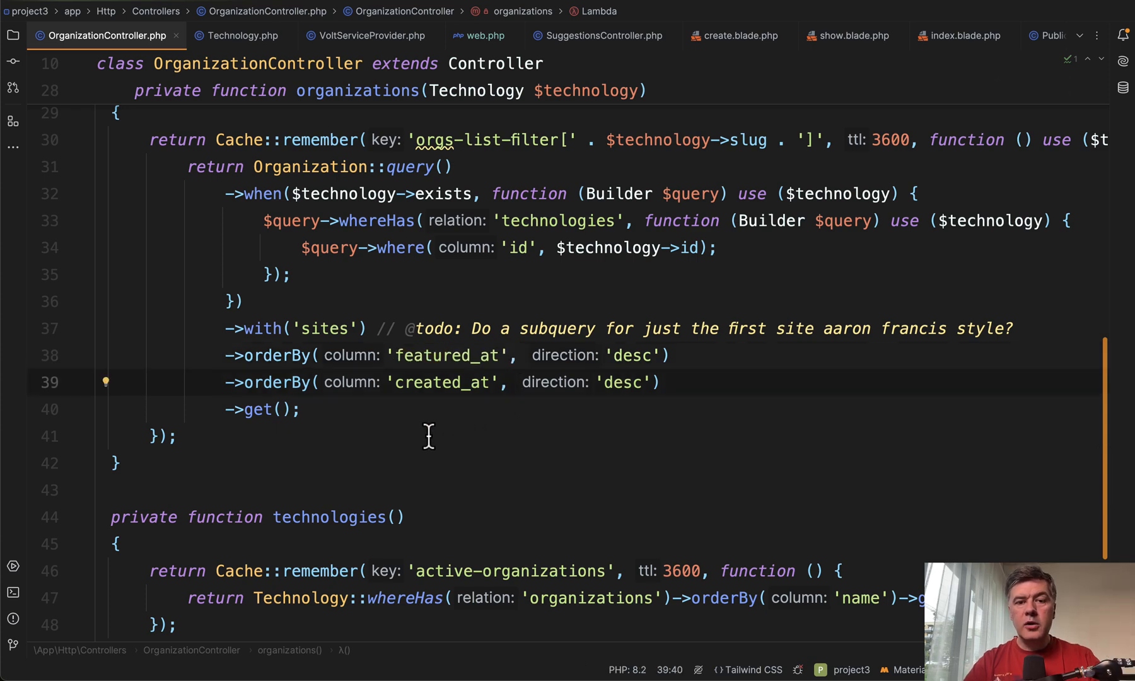
# Step: Select SuggestionsController in web.php's suggestions resource route and jump to its class
pyautogui.click(480, 35)
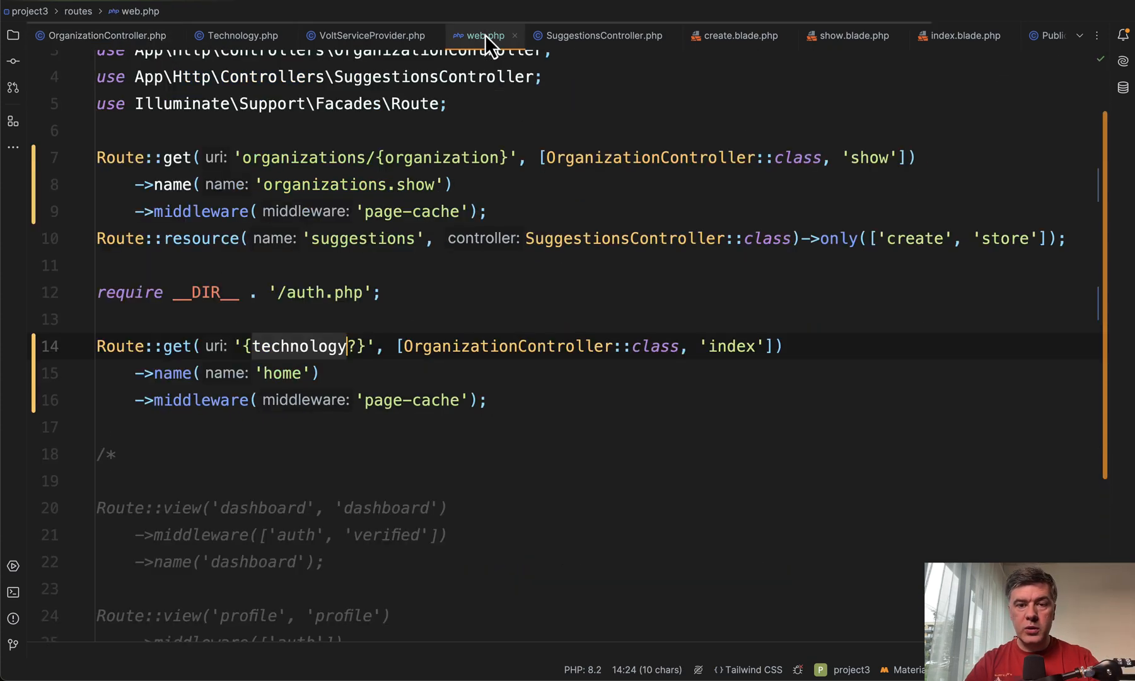
pyautogui.doubleClick(623, 239)
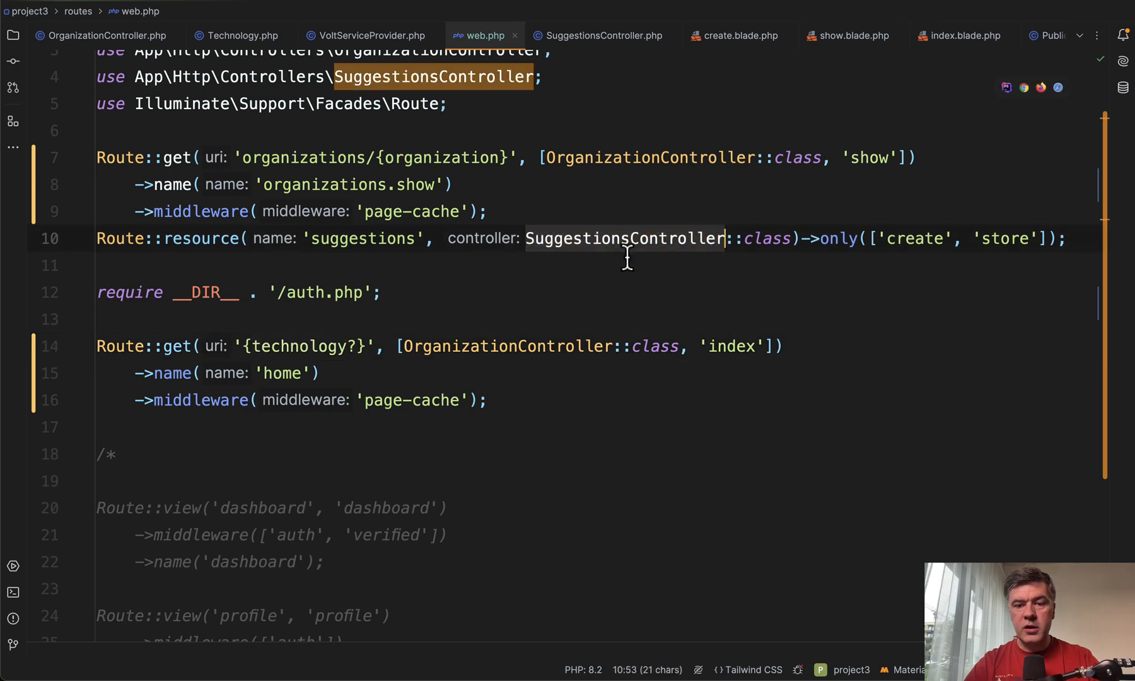
pyautogui.click(600, 36)
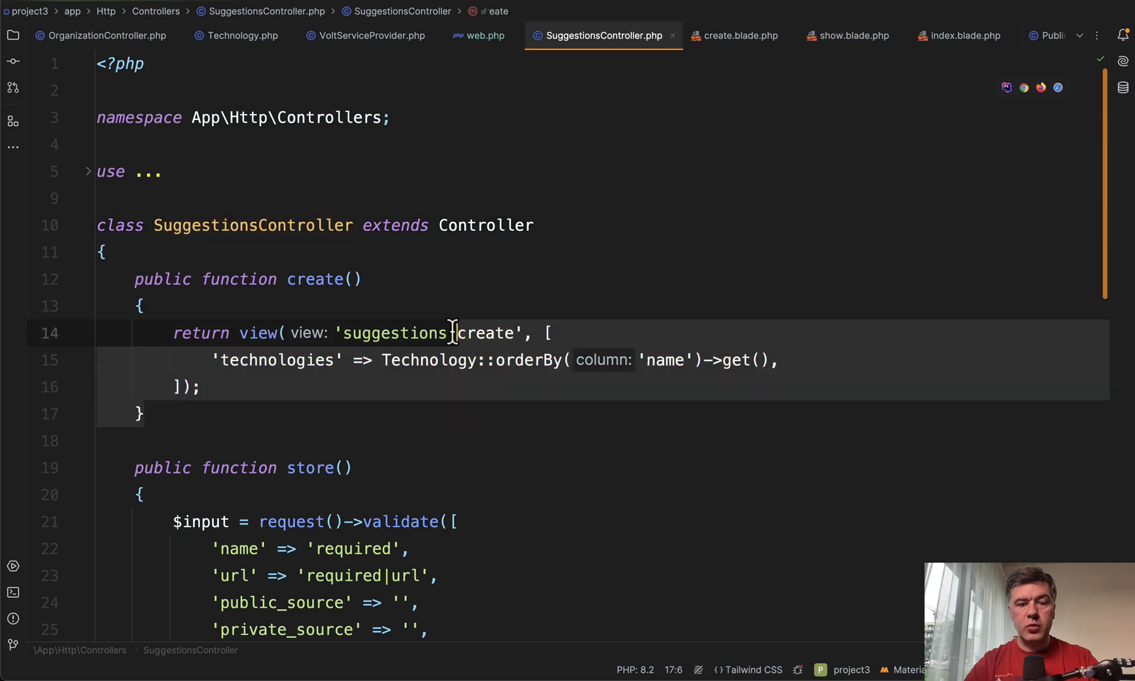
# Step: Read through SuggestionsController's store() method, then switch back to OrganizationController.php
pyautogui.scroll(-3)
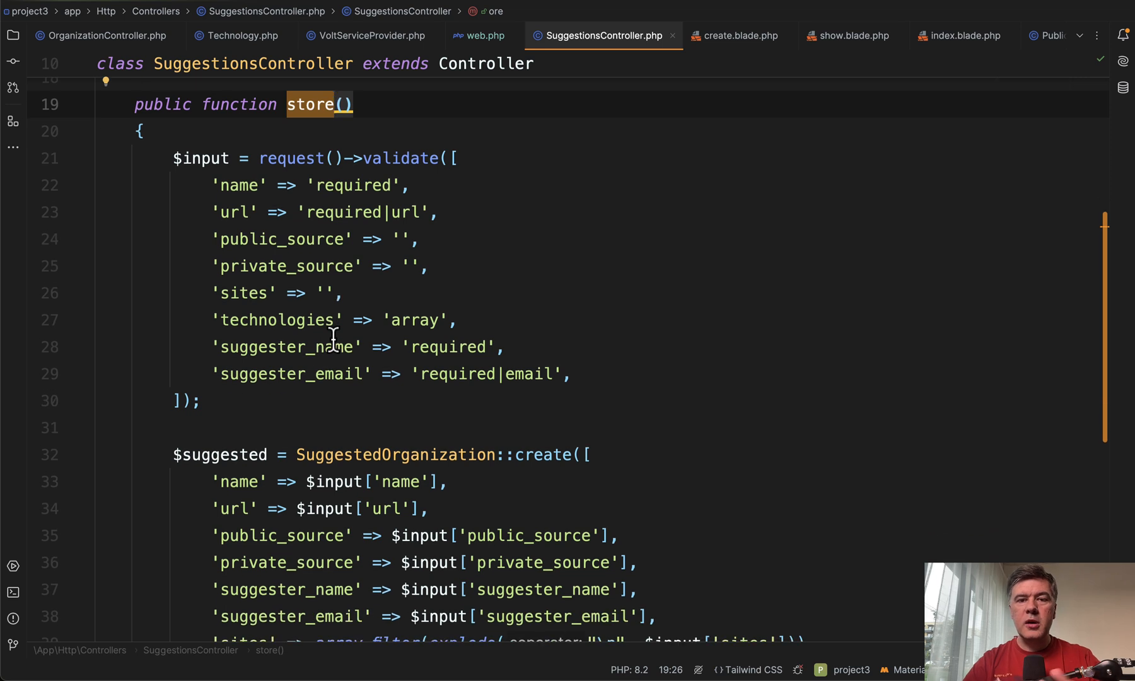
pyautogui.scroll(-3)
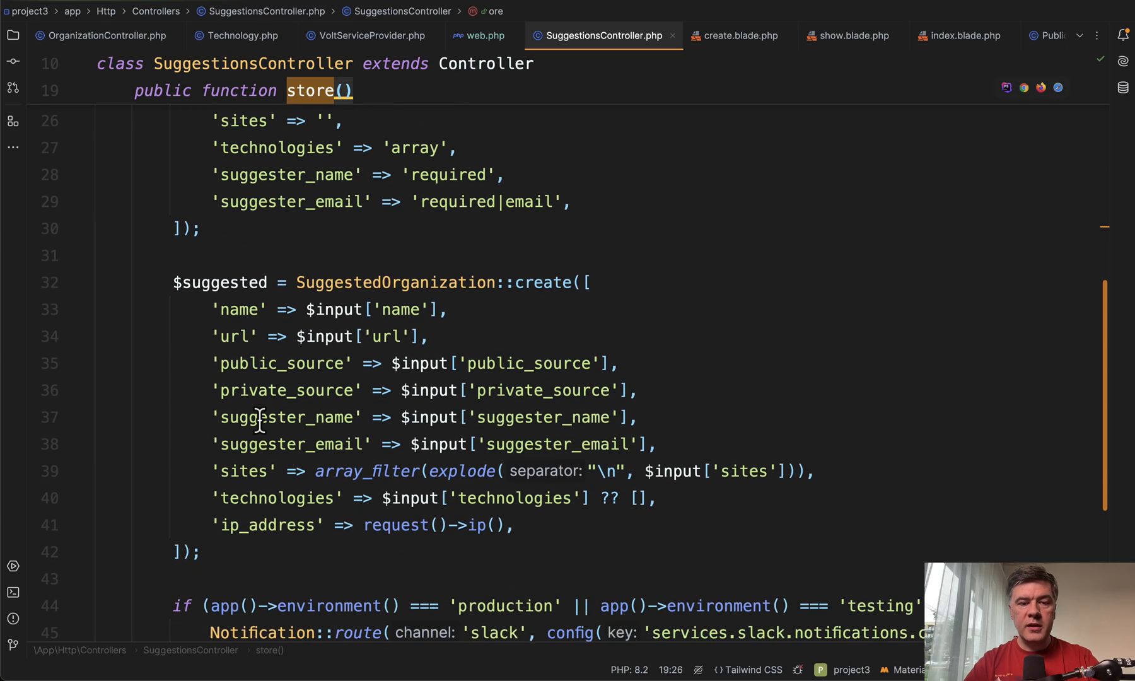
pyautogui.scroll(-3)
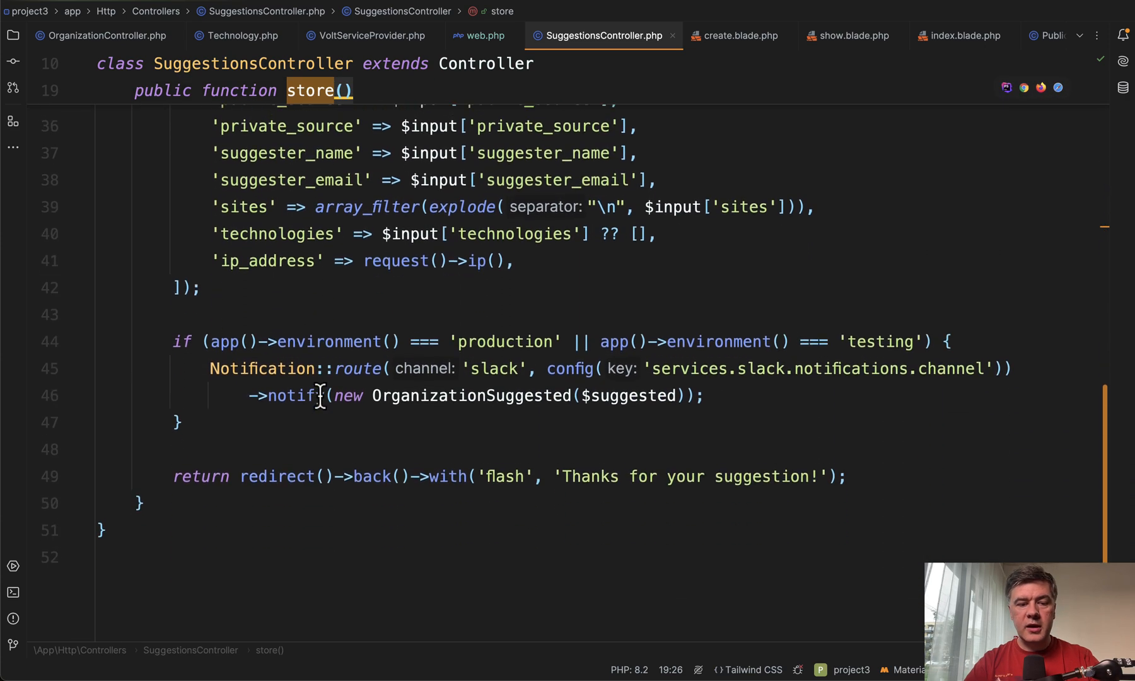
pyautogui.scroll(-3)
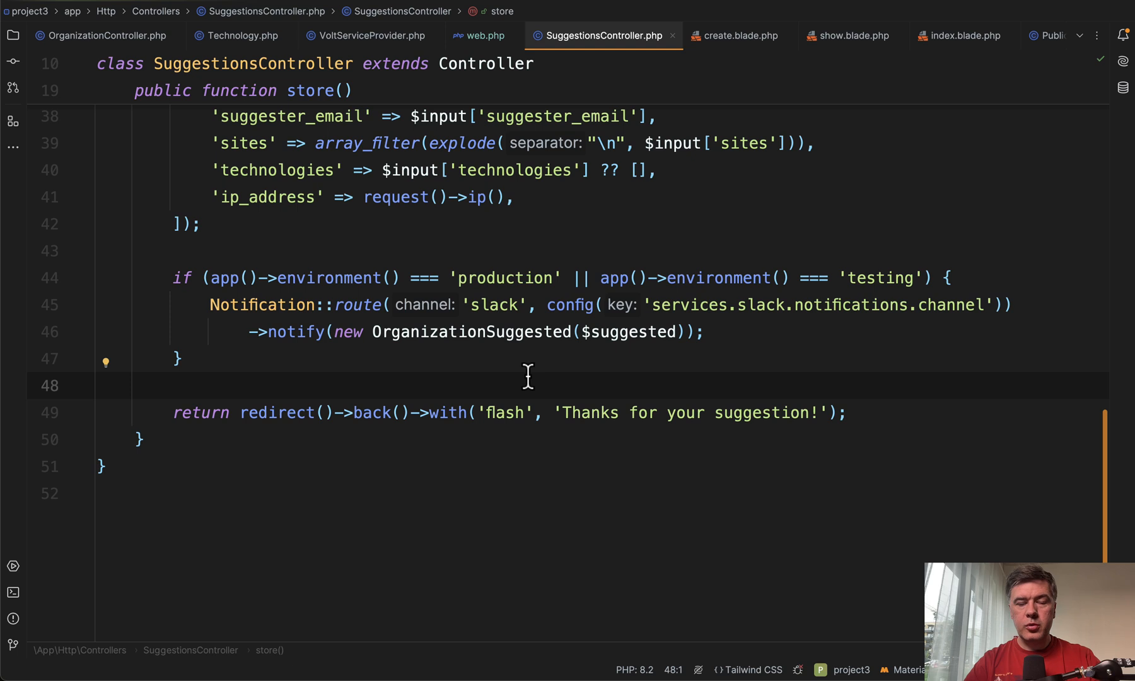
pyautogui.moveTo(497, 362)
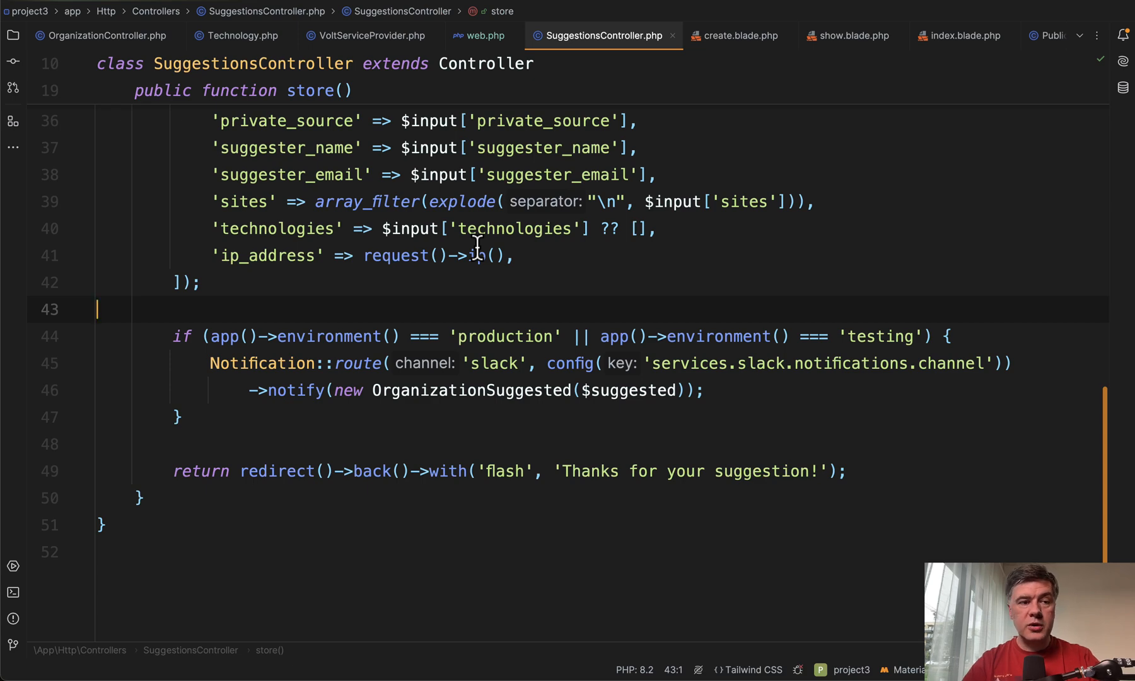
pyautogui.moveTo(473, 256)
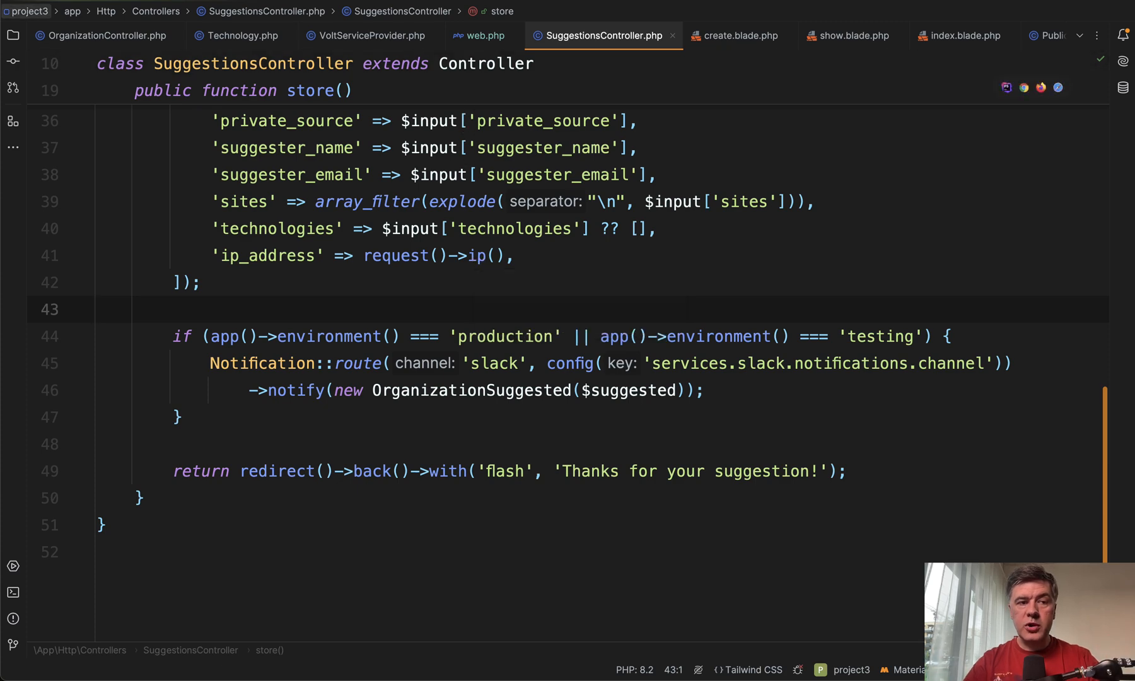
pyautogui.click(107, 35)
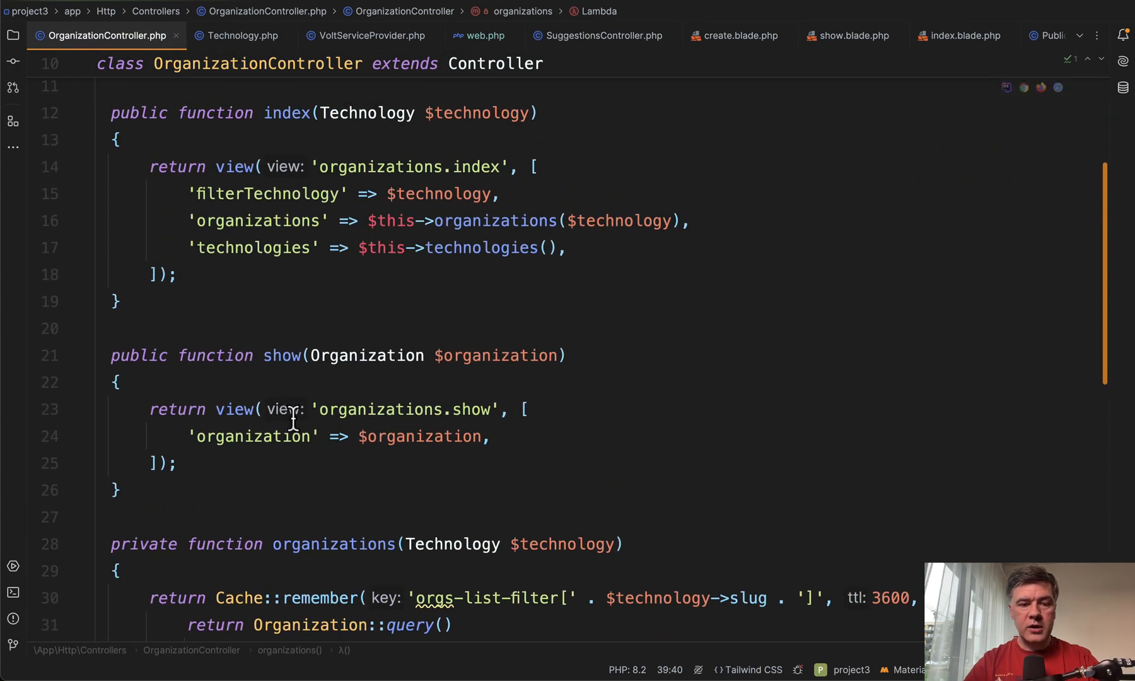
# Step: Open the index.blade.php tab and scroll through the orgs list component and About section
pyautogui.click(963, 35)
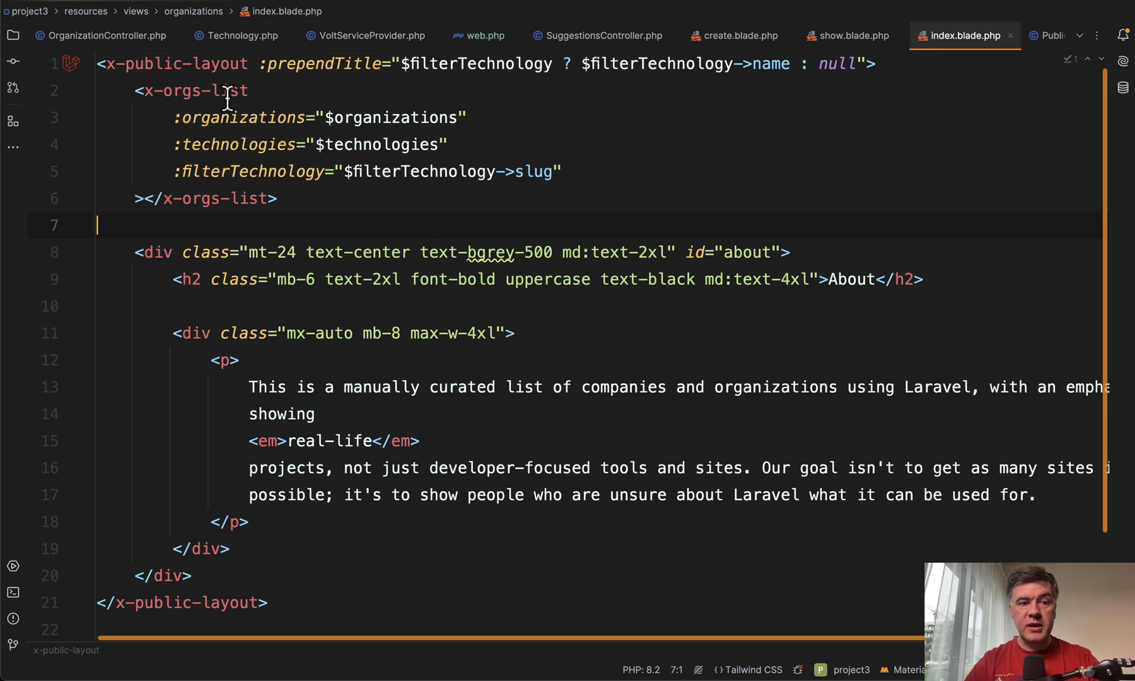
pyautogui.scroll(-3)
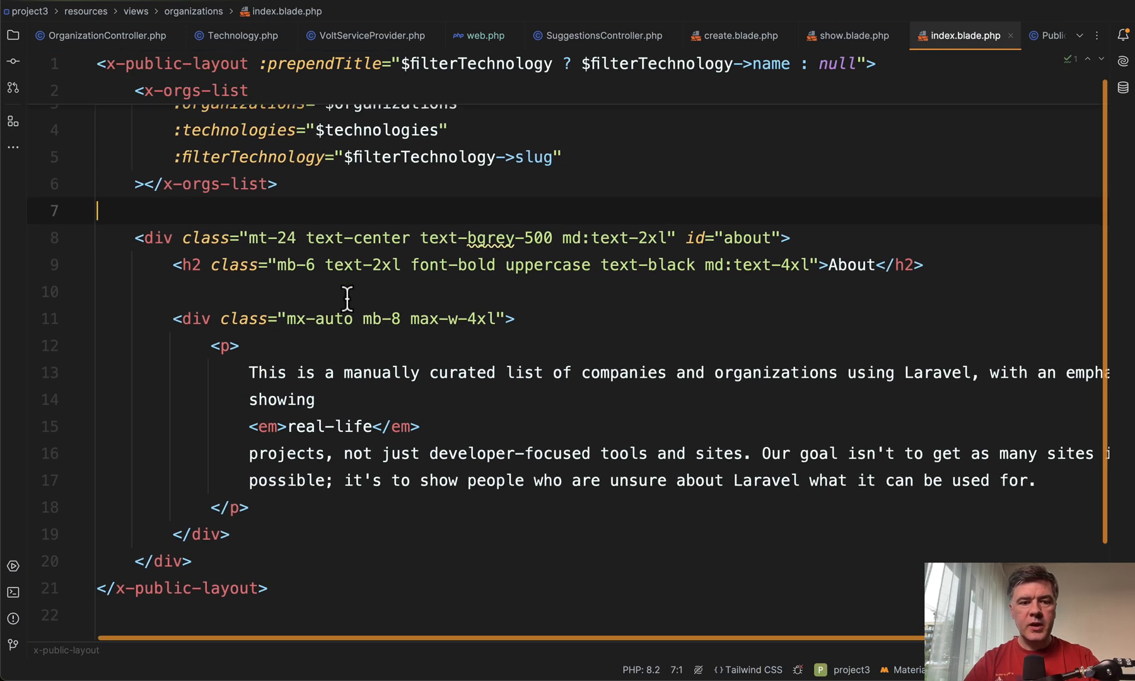